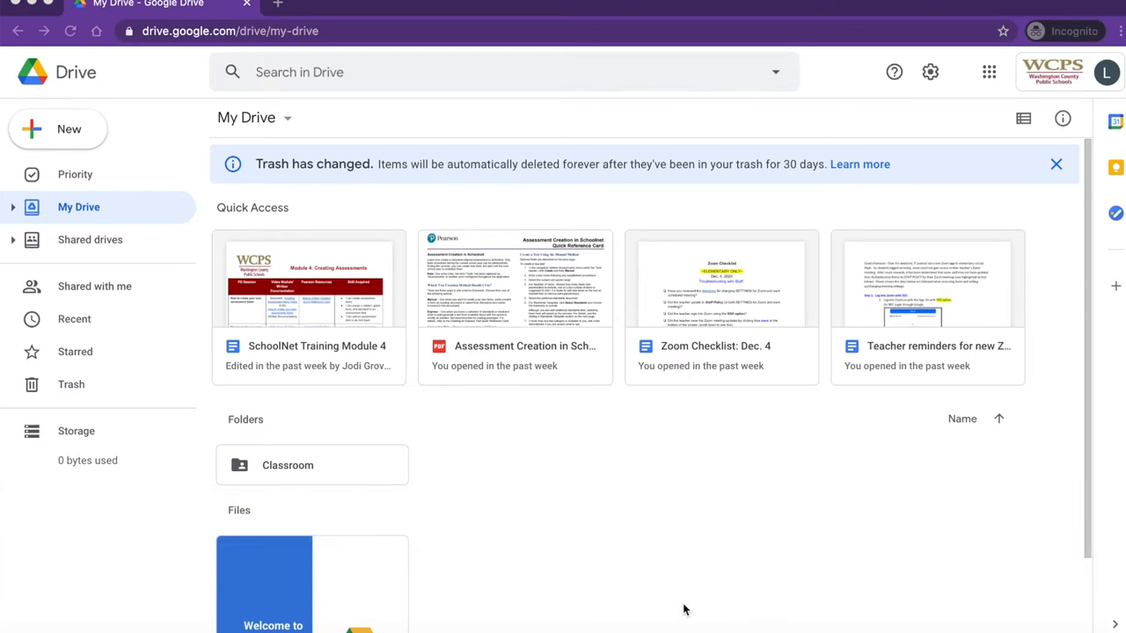
mouse_move(970, 155)
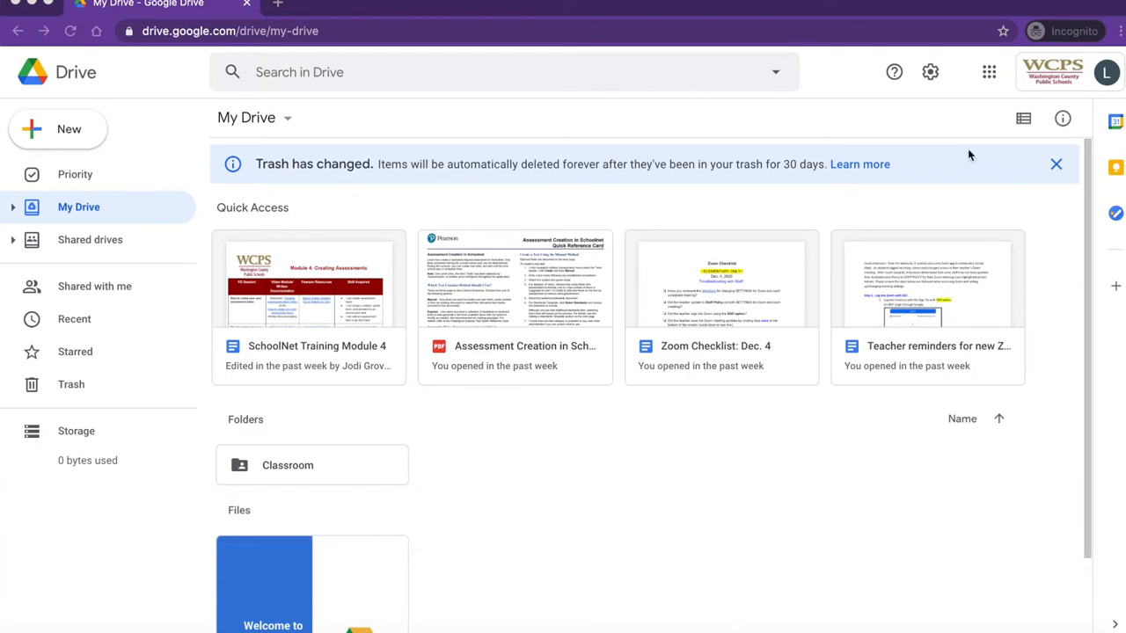
Launch Pearson SchoolNet from the Google apps grid in Google Drive
left_click(988, 72)
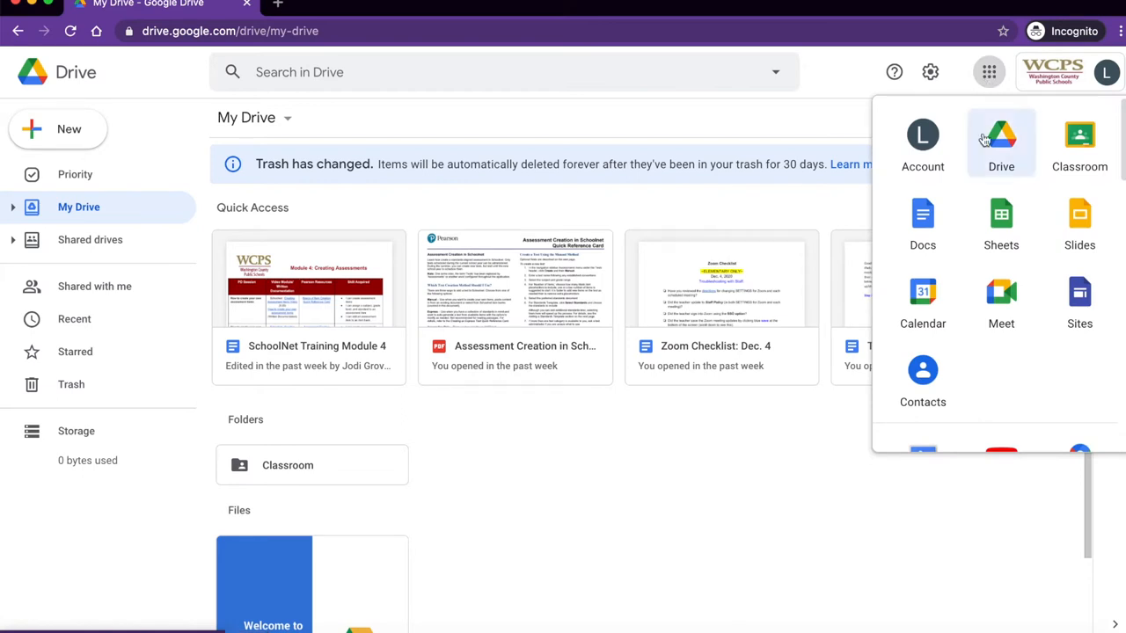
scroll("down", 3)
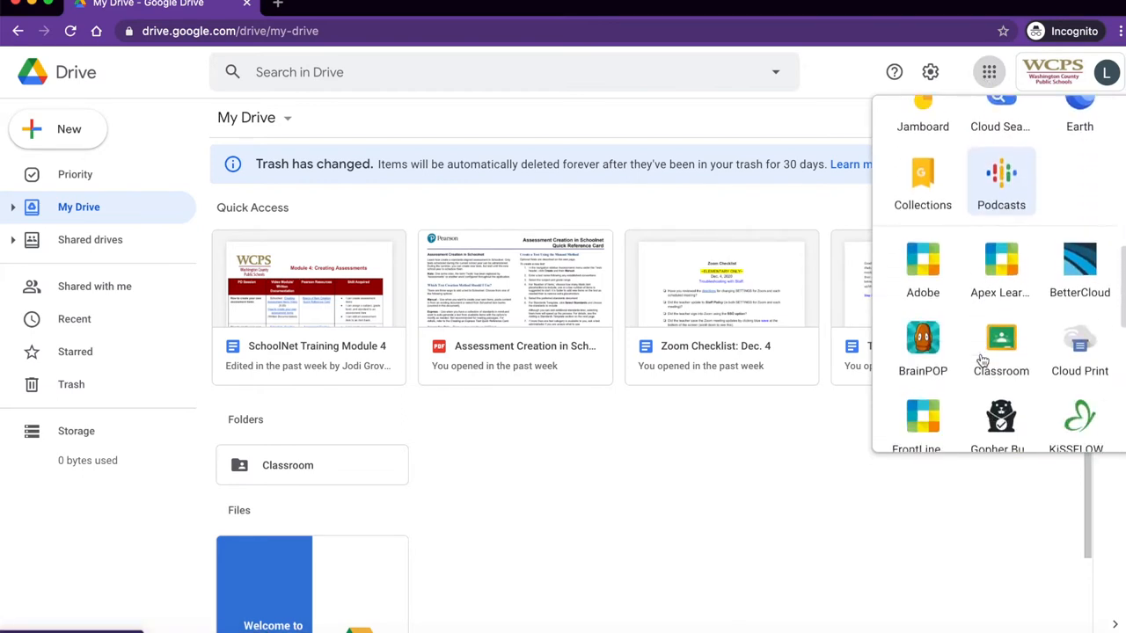
scroll("down", 3)
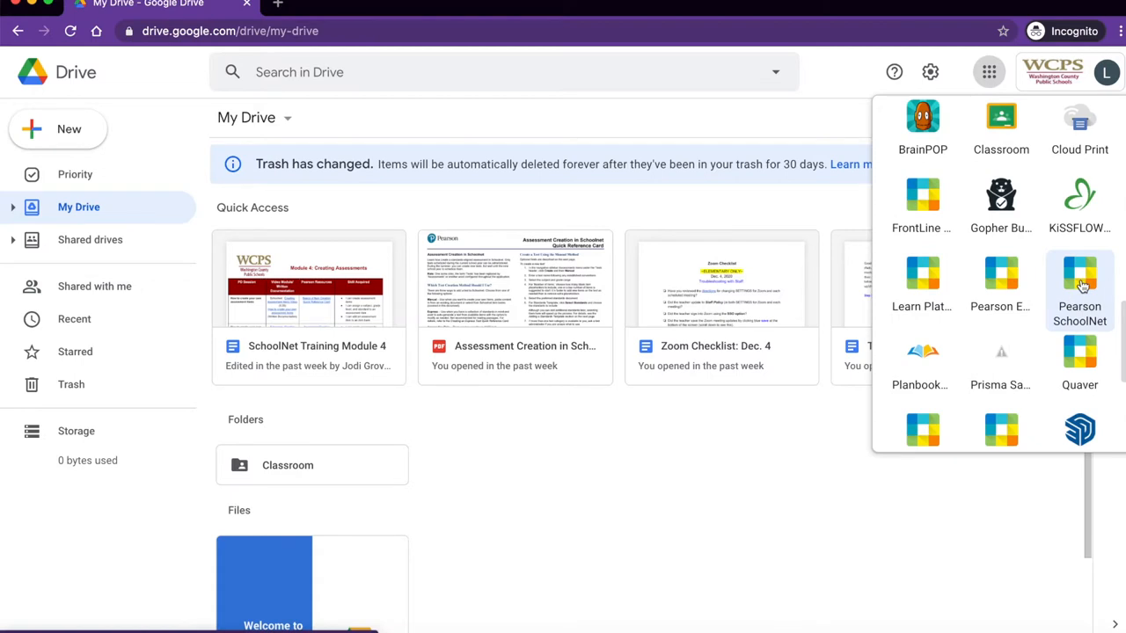
left_click(1079, 282)
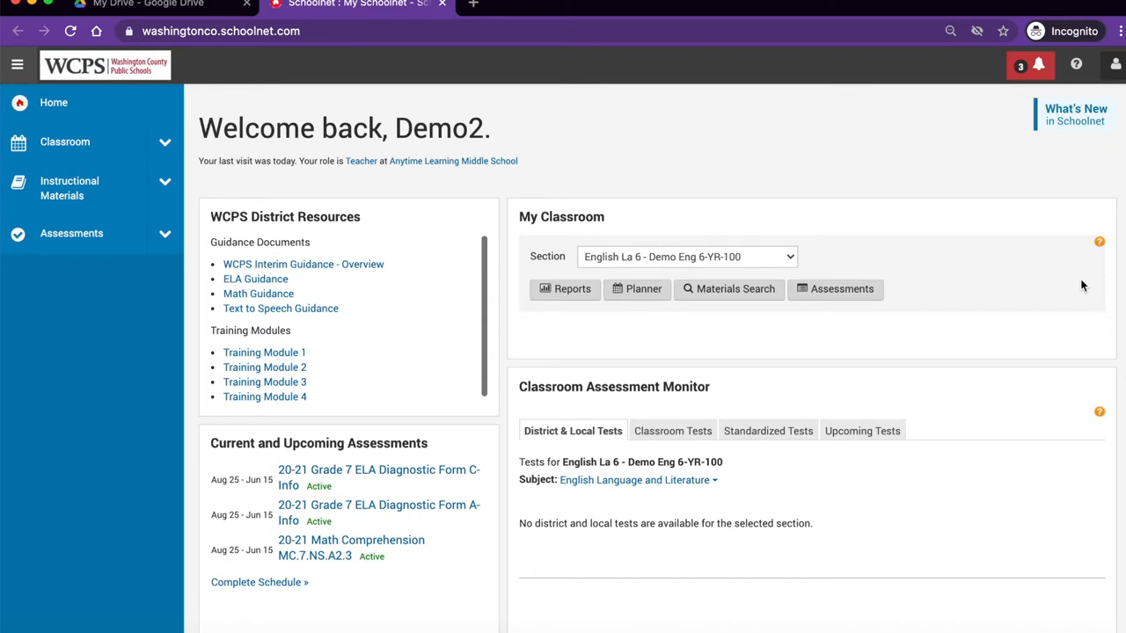
mouse_move(71, 233)
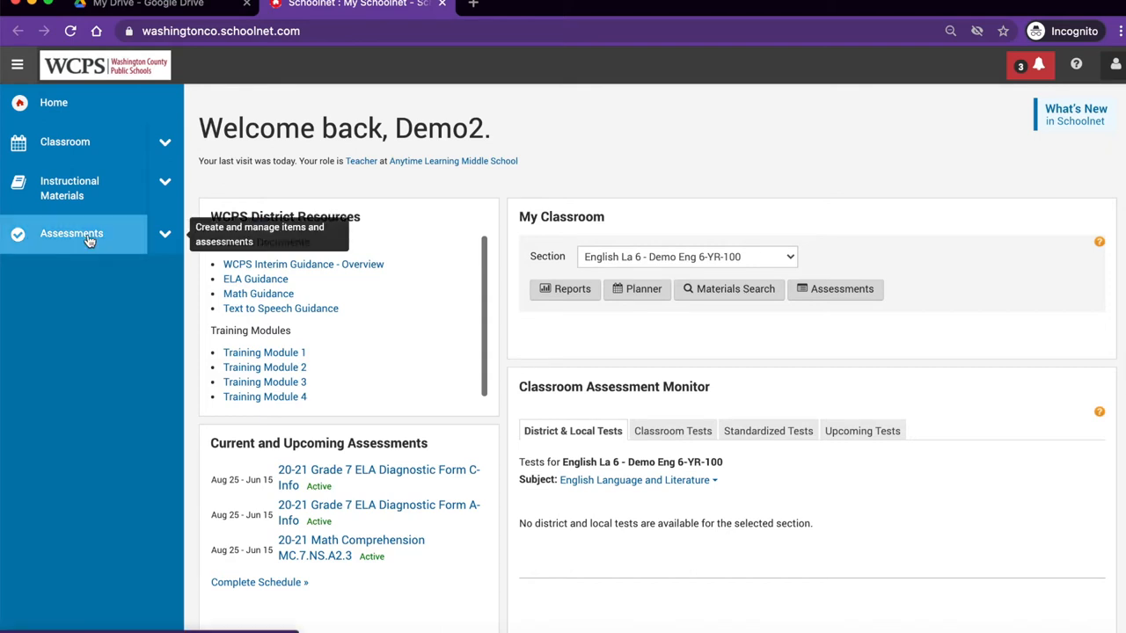
mouse_move(108, 243)
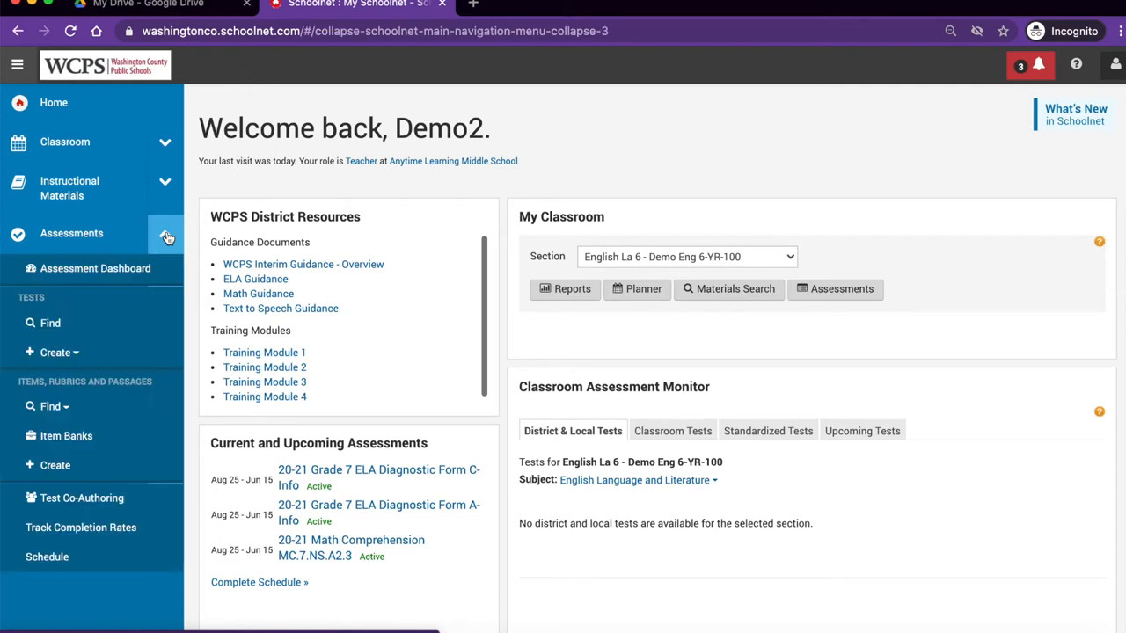
Open Test Central's Find Tests page from the Assessments menu
left_click(166, 237)
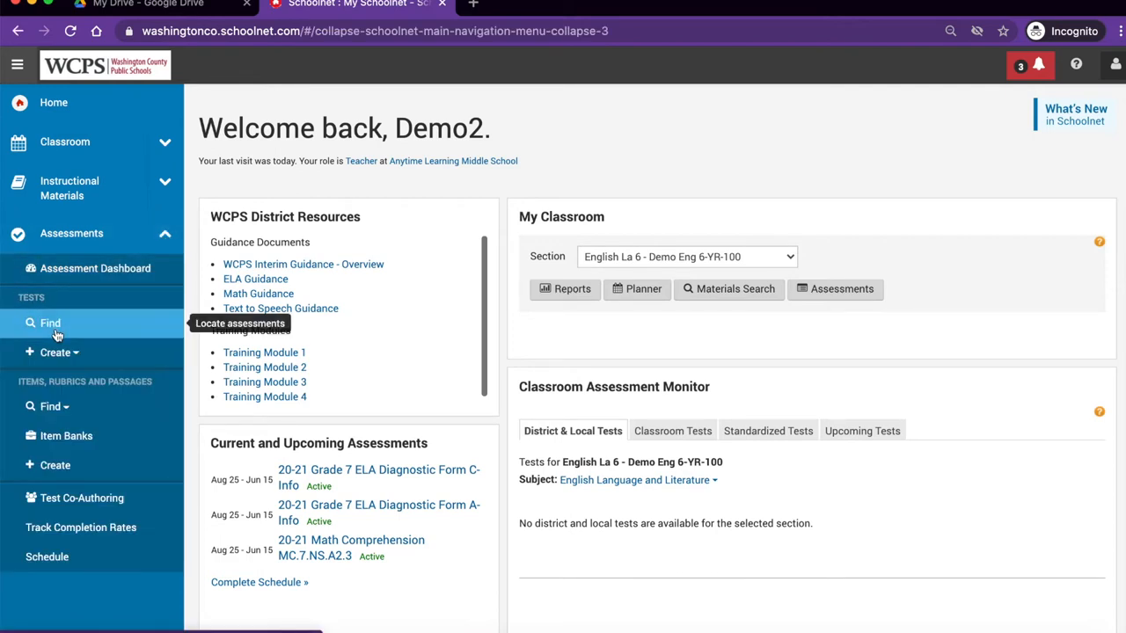
left_click(50, 322)
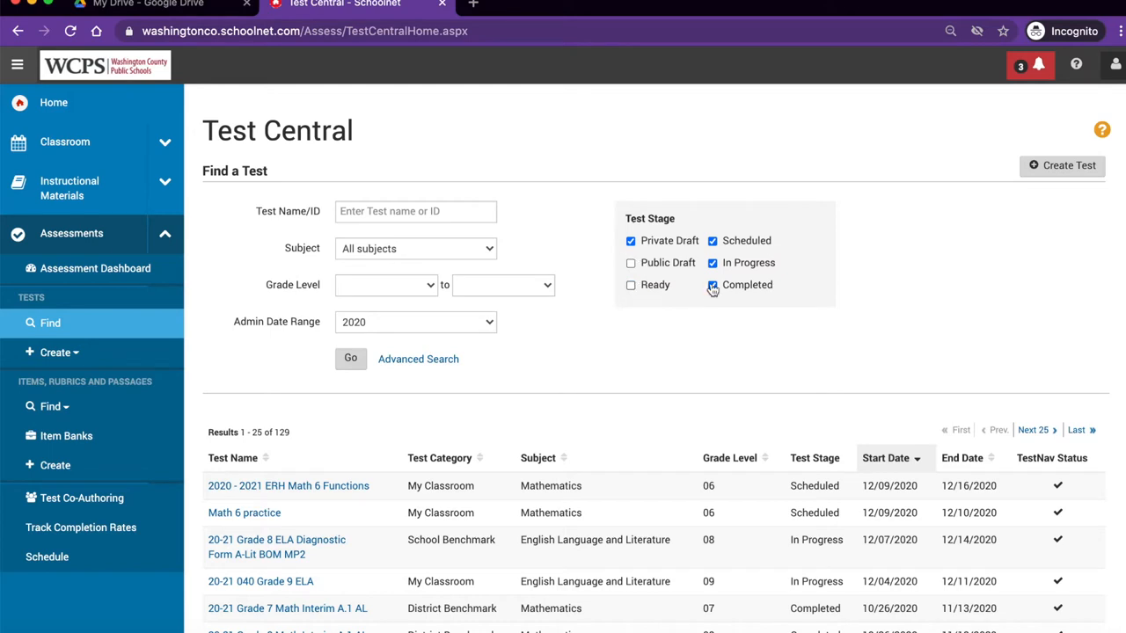
Filter out completed and in-progress tests, then open the 2020 - 2021 ERH Algebra I Functions ET test
left_click(712, 284)
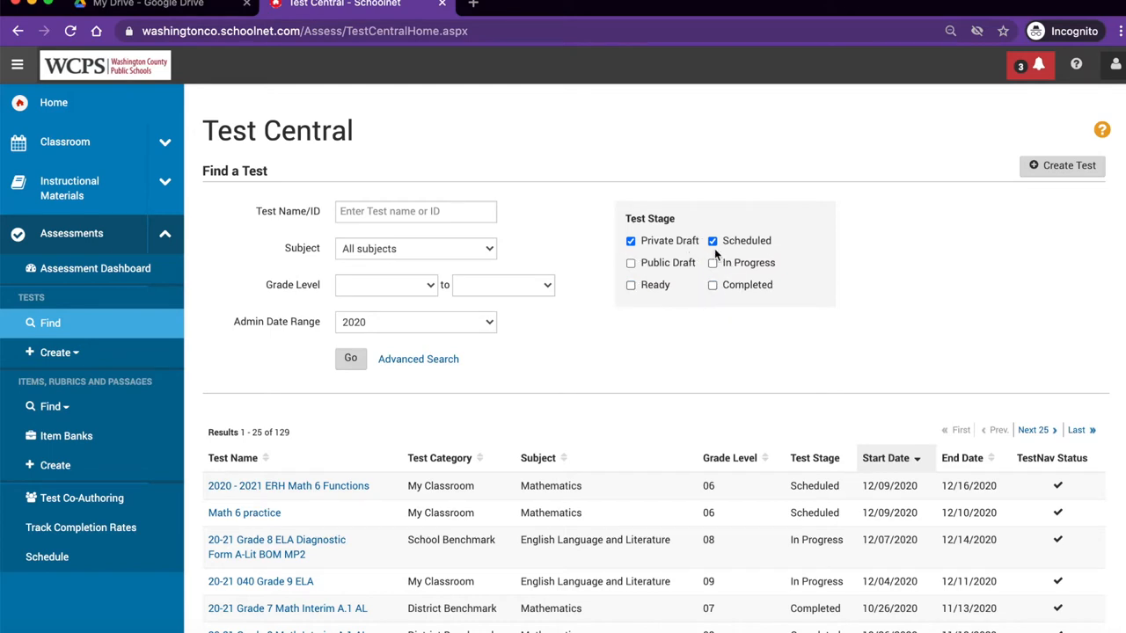
left_click(712, 240)
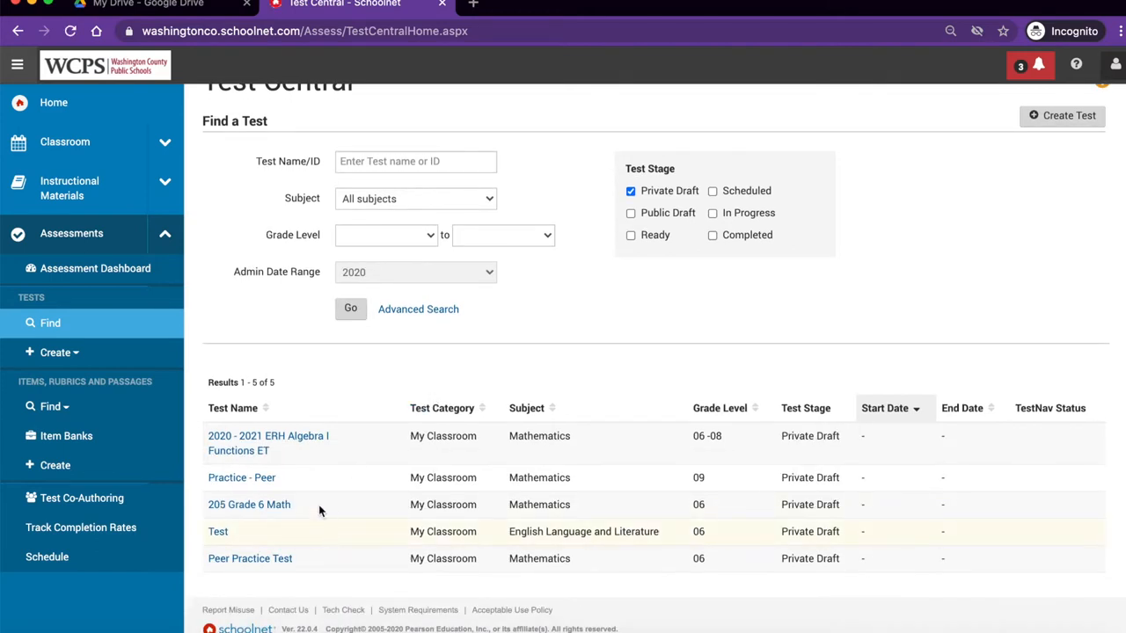
left_click(268, 443)
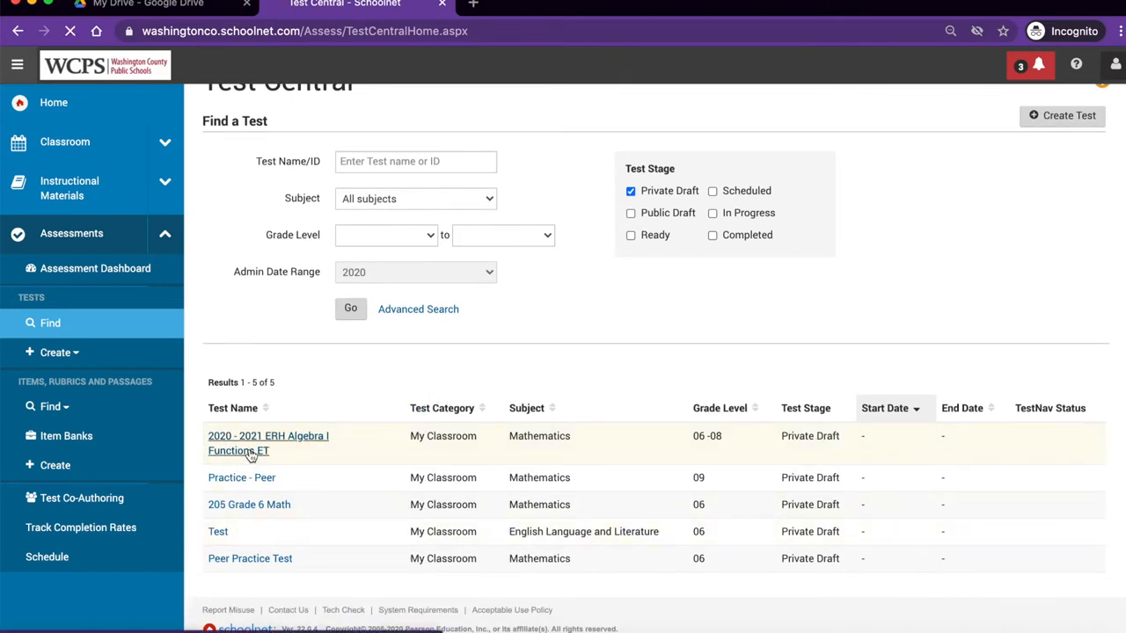
Mark the Algebra I Functions ET test Ready To Schedule and confirm locking it
left_click(267, 443)
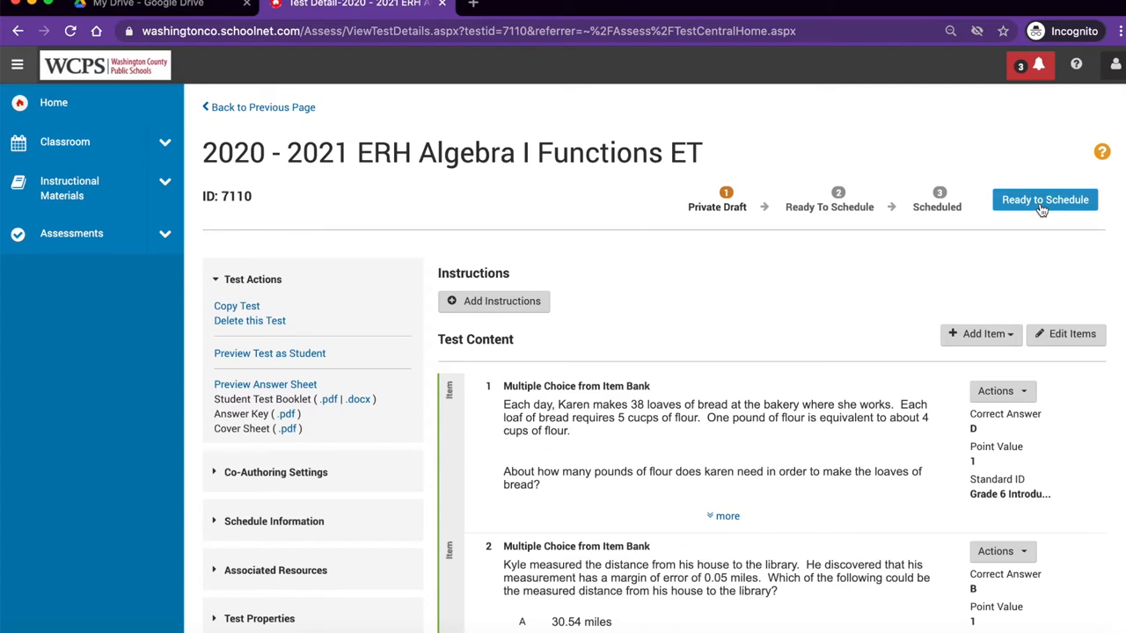
left_click(1044, 199)
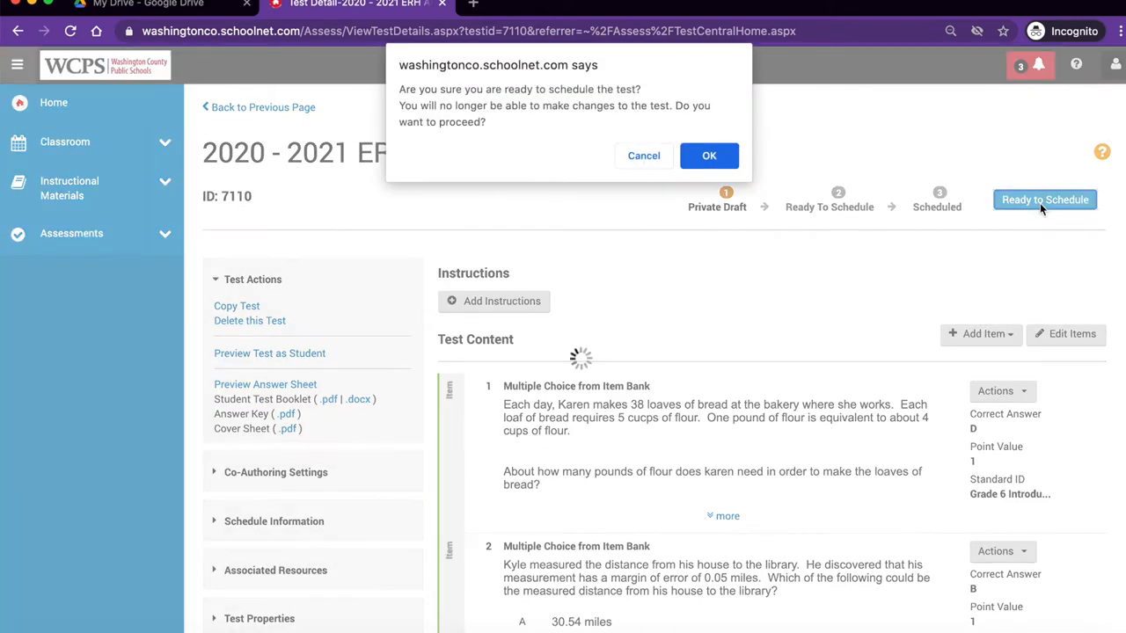
mouse_move(527, 173)
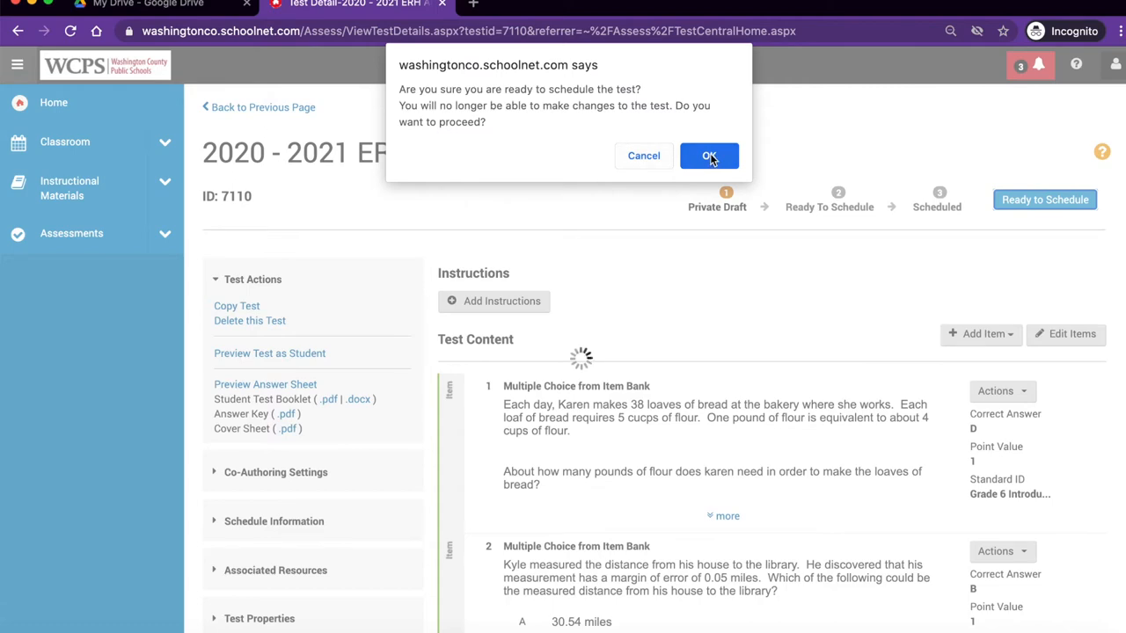
left_click(709, 156)
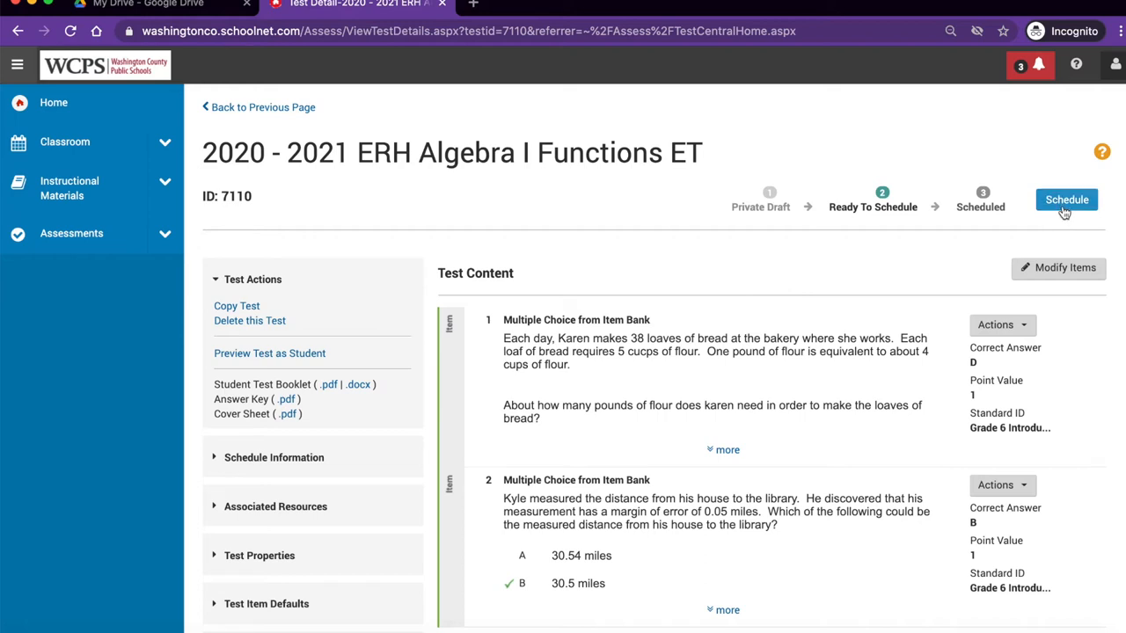
Start scheduling the test with 12/09/2020 start, 12/16/2020 end and 12/23/2020 score due
left_click(1065, 199)
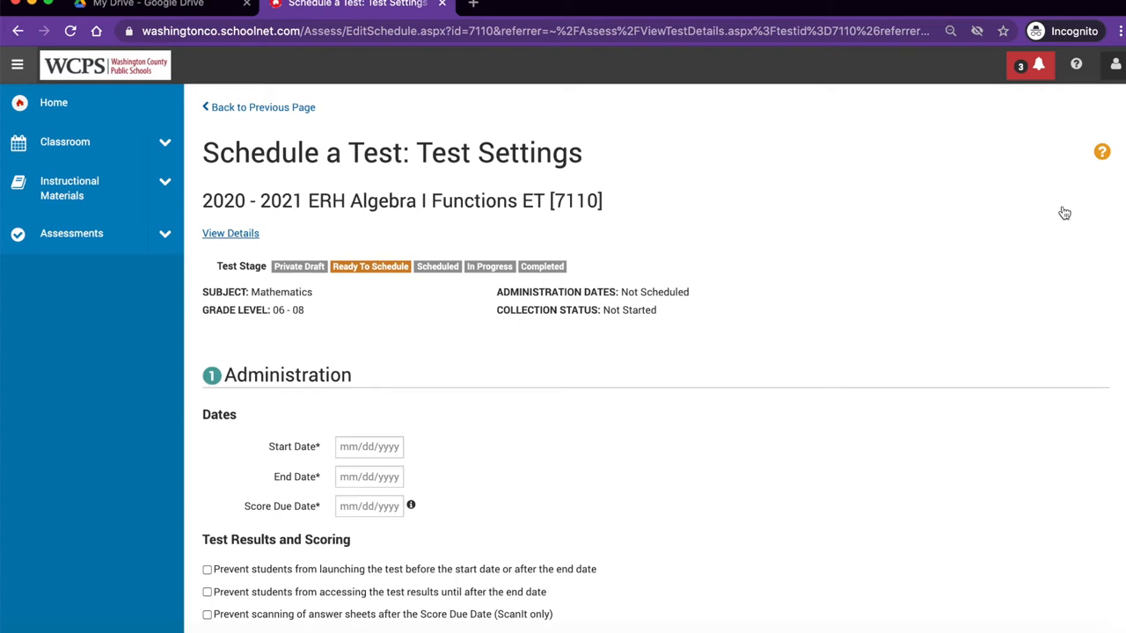
mouse_move(299, 376)
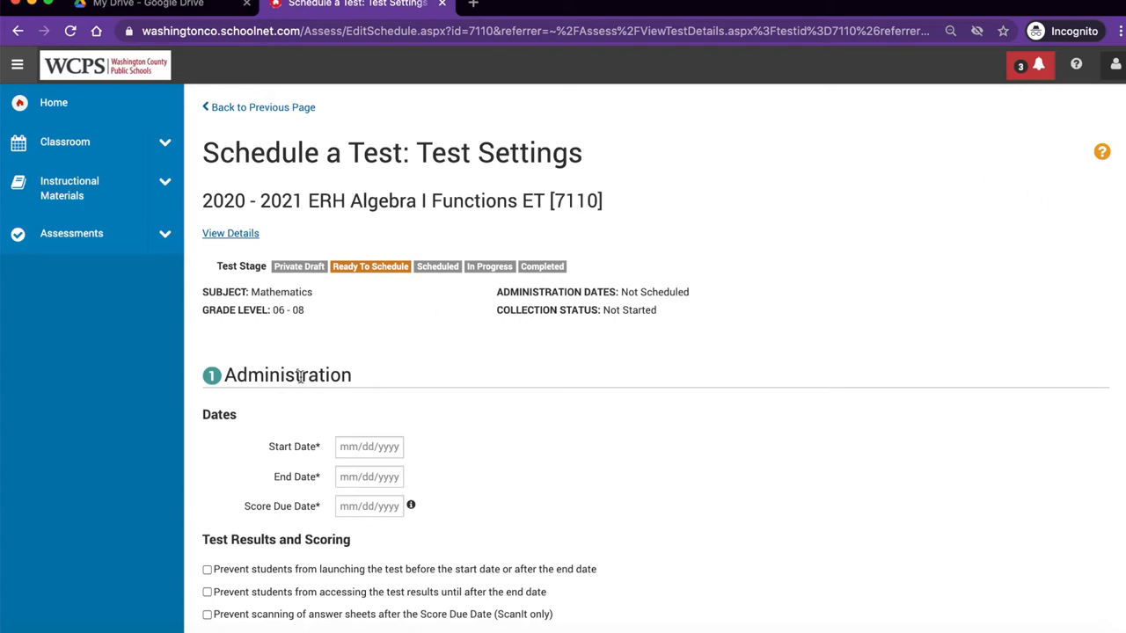
left_click(370, 447)
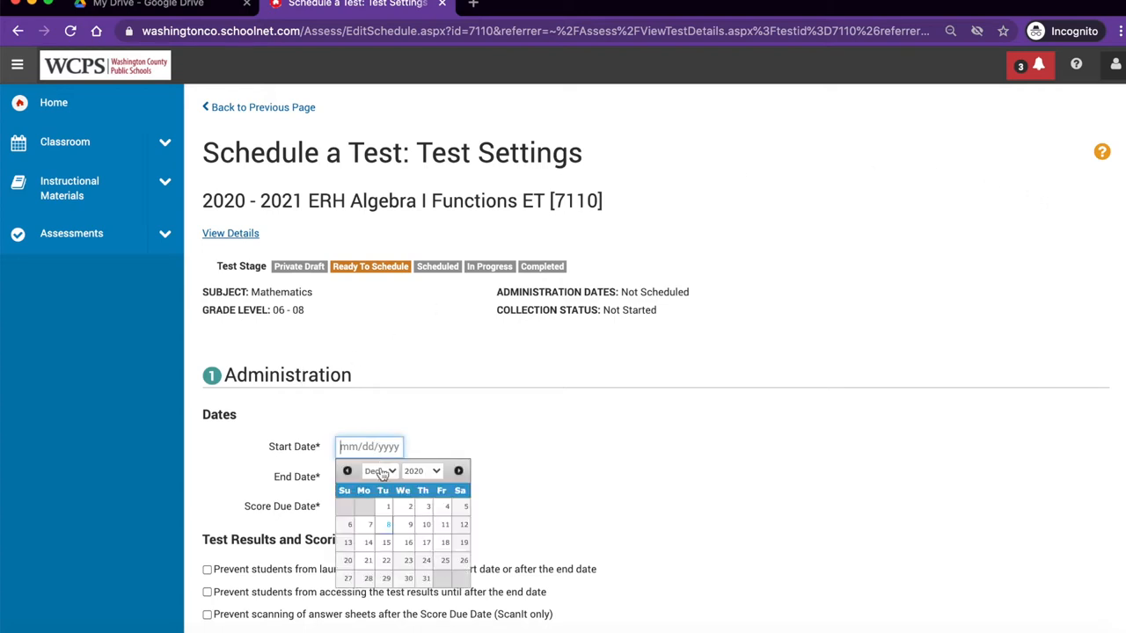
left_click(410, 524)
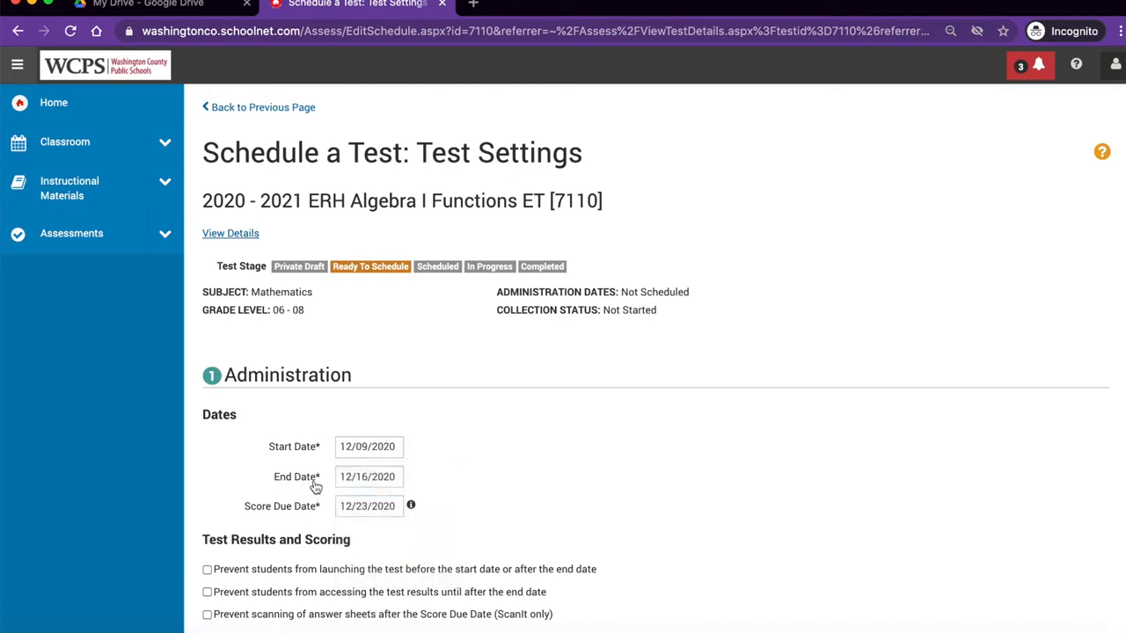
mouse_move(306, 517)
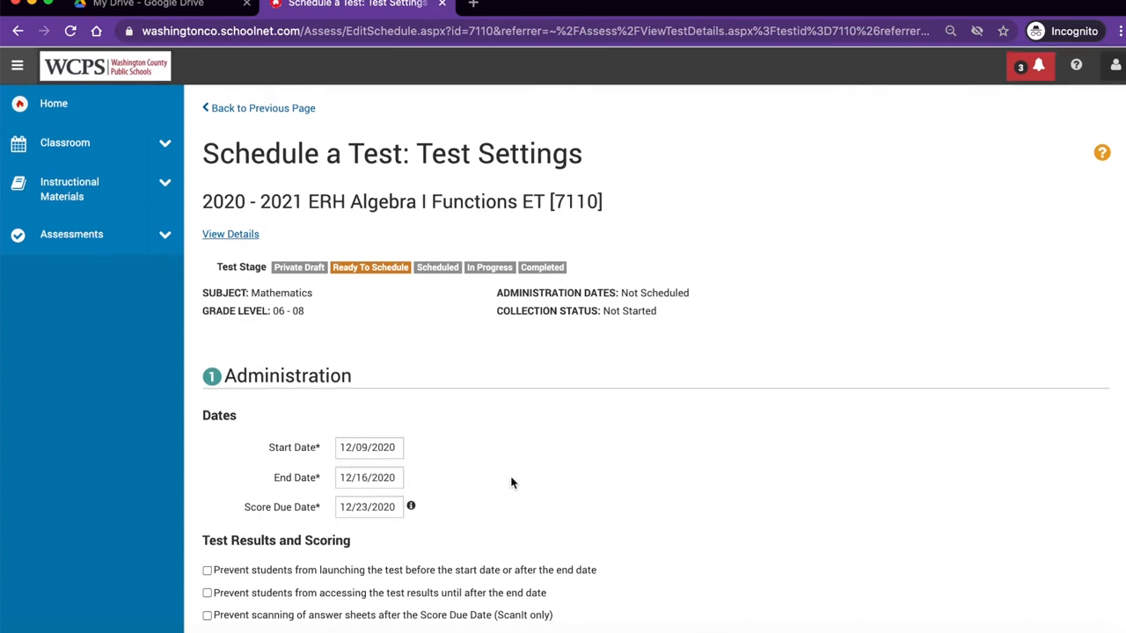
Block launching outside the test dates and hide results until after the end date
scroll("down", 3)
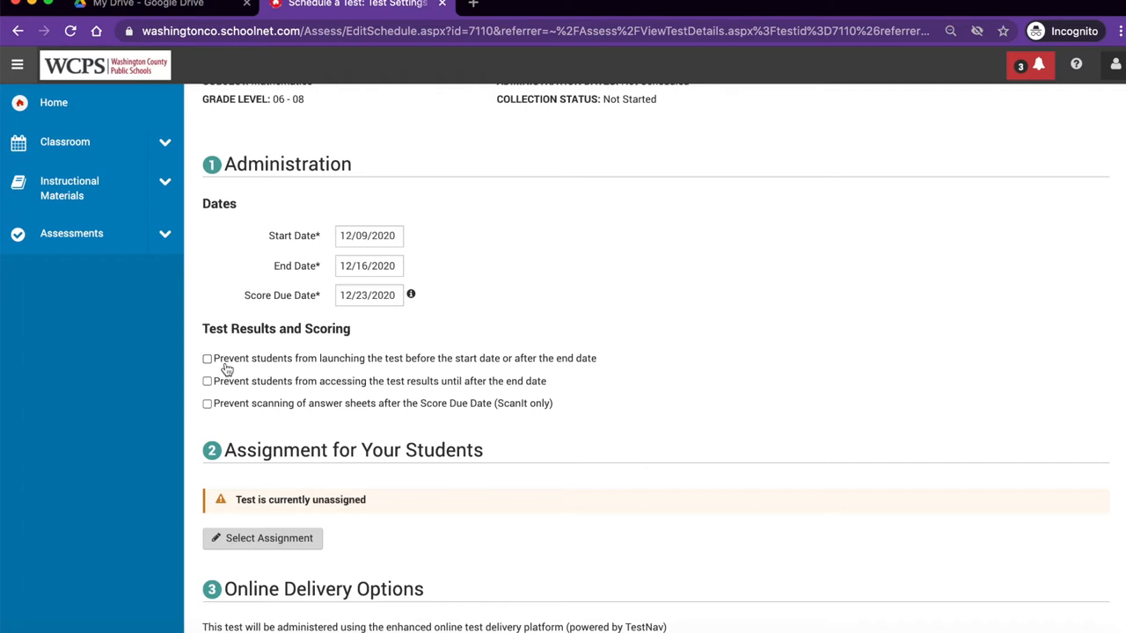
mouse_move(225, 369)
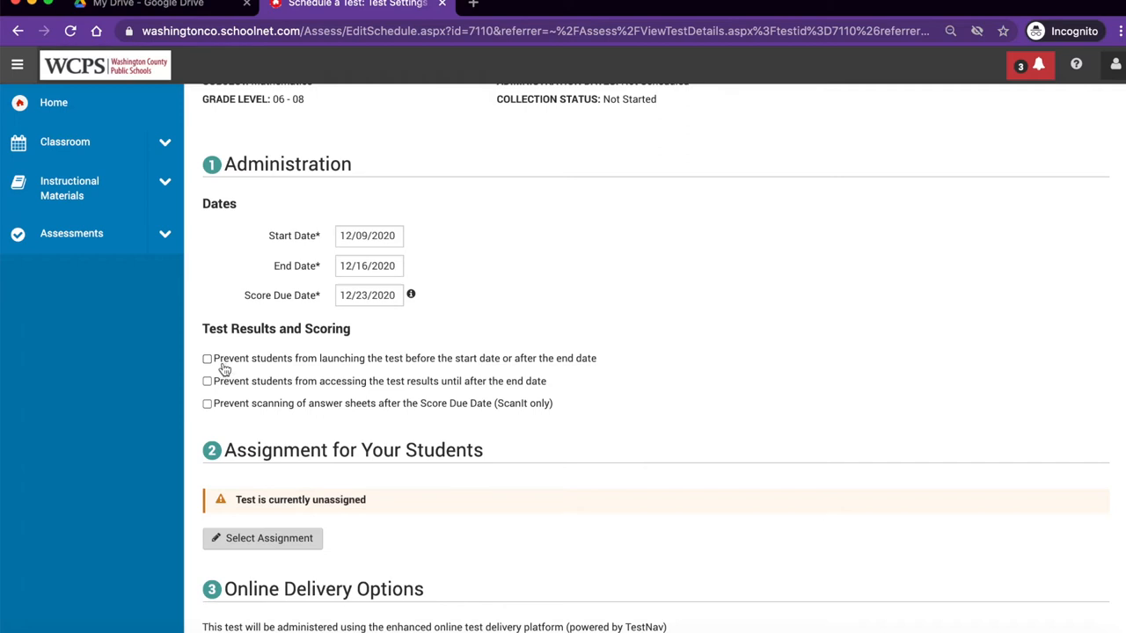
left_click(207, 358)
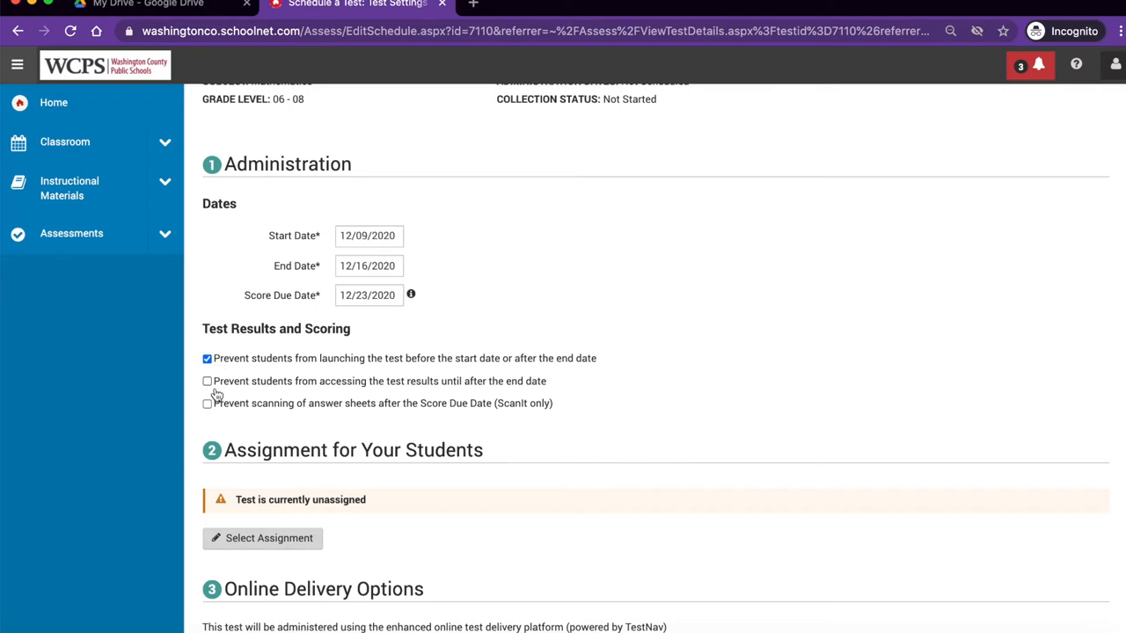
mouse_move(231, 393)
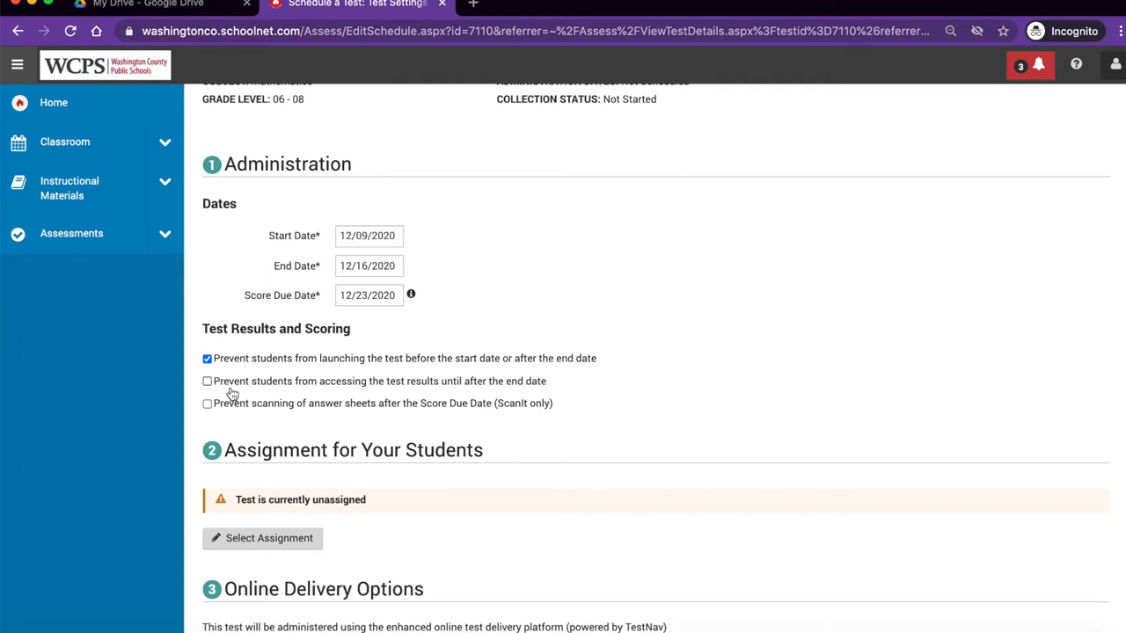
mouse_move(221, 394)
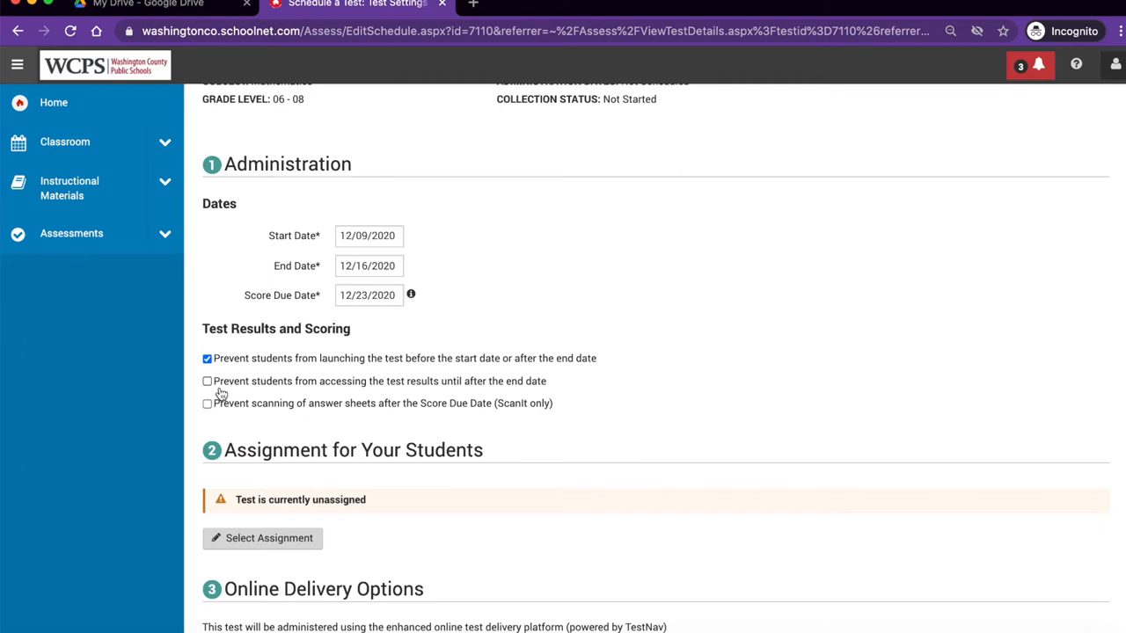
left_click(207, 381)
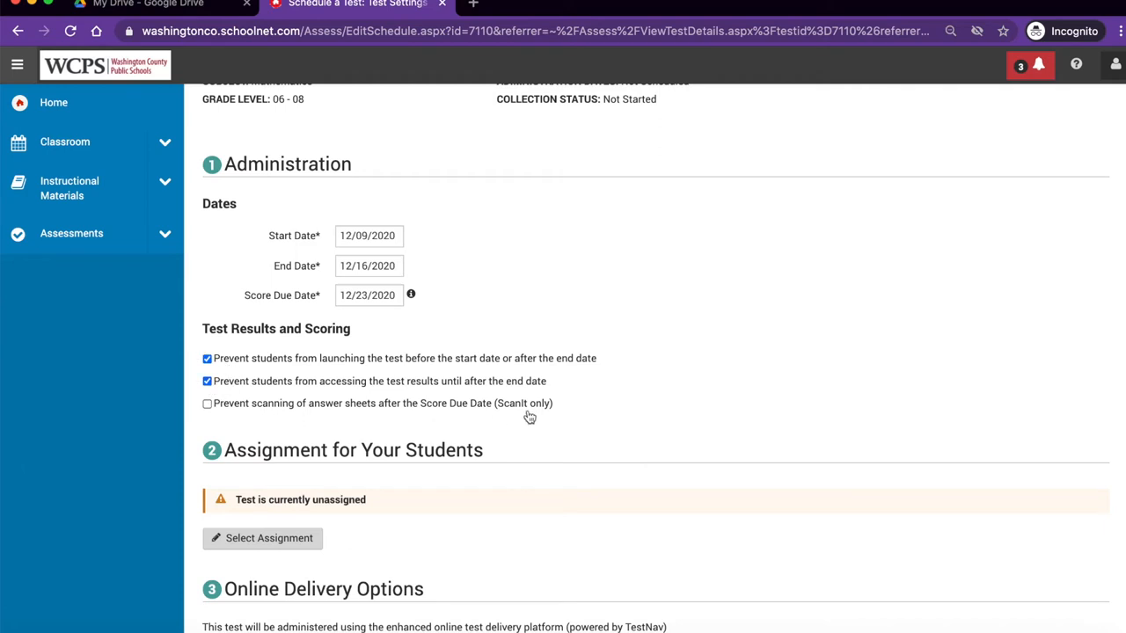
mouse_move(458, 414)
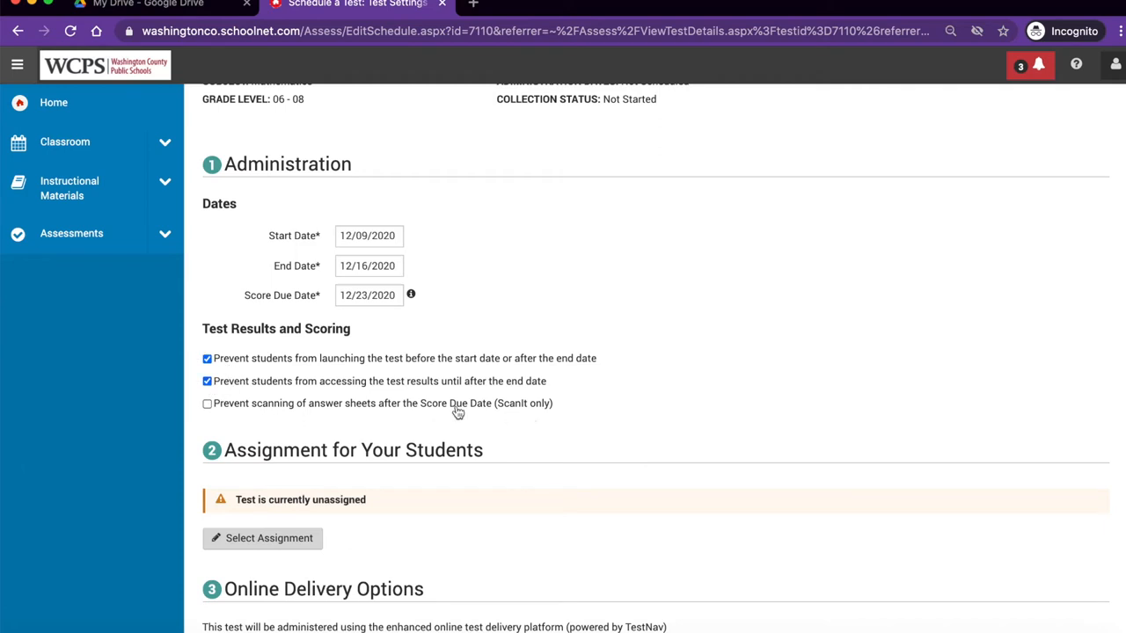
mouse_move(284, 418)
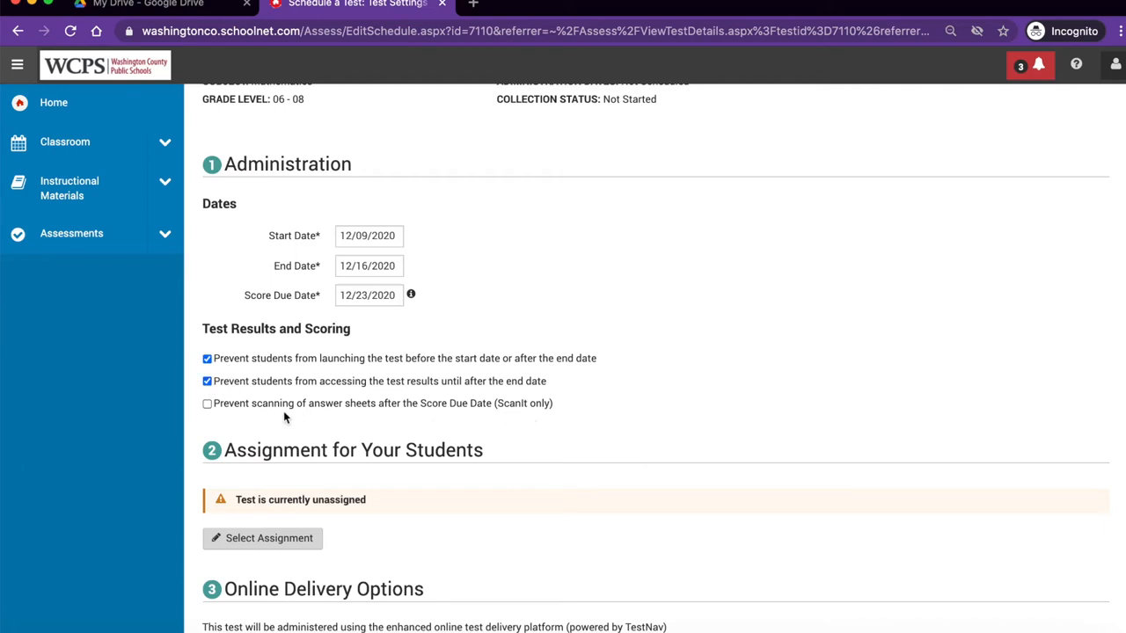
scroll("down", 3)
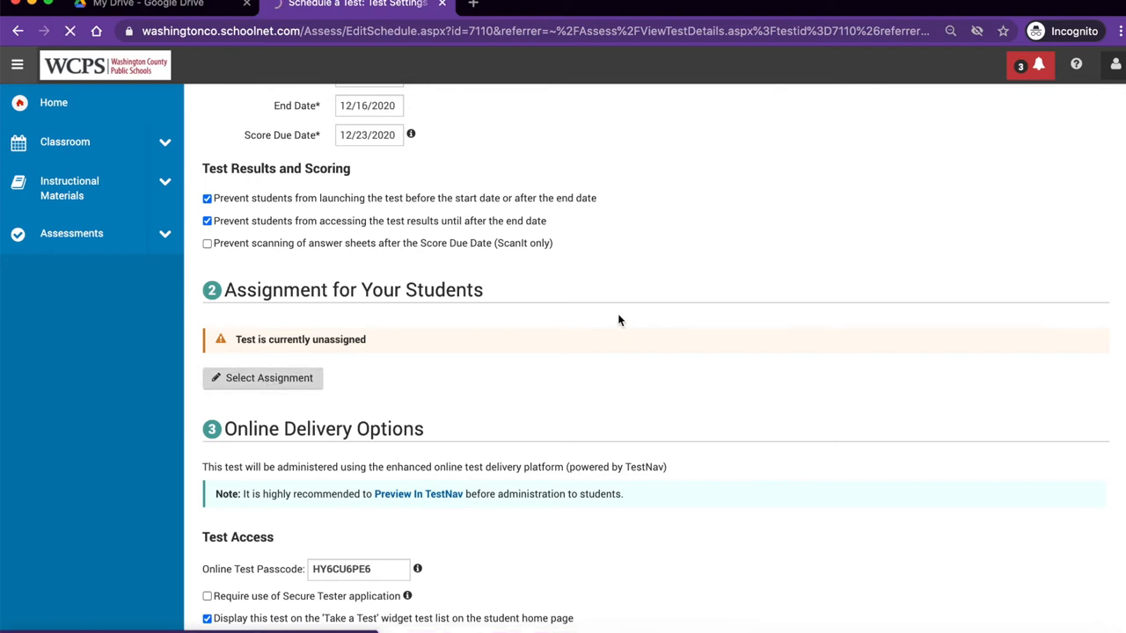
Select the English La 6 Demo Eng 6 YR 100 section and save the assignment
left_click(262, 378)
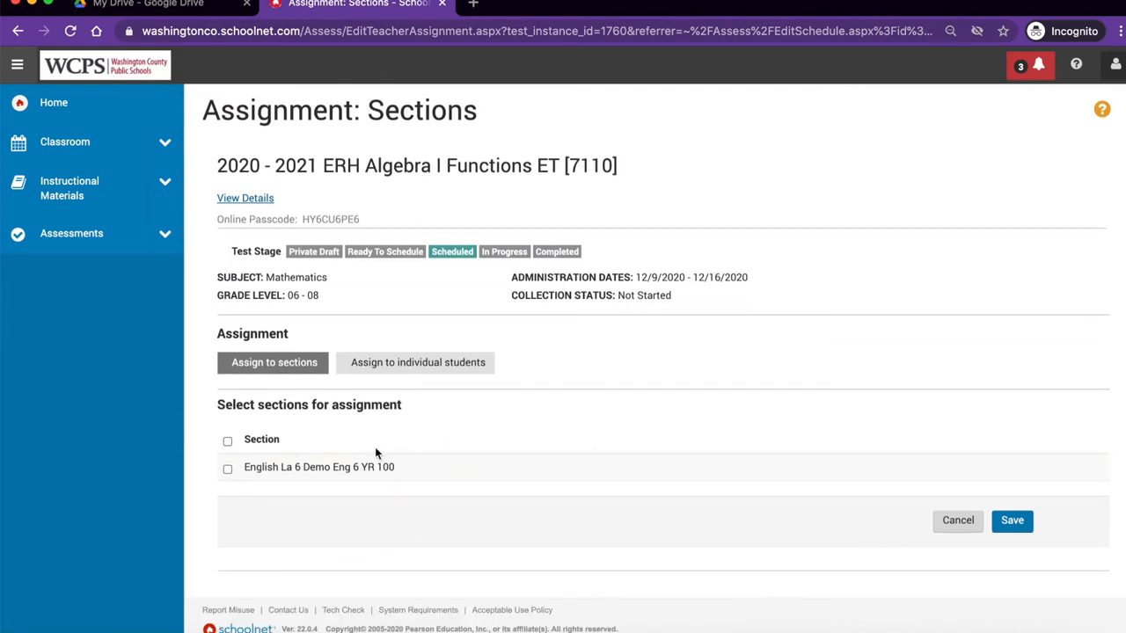
mouse_move(342, 442)
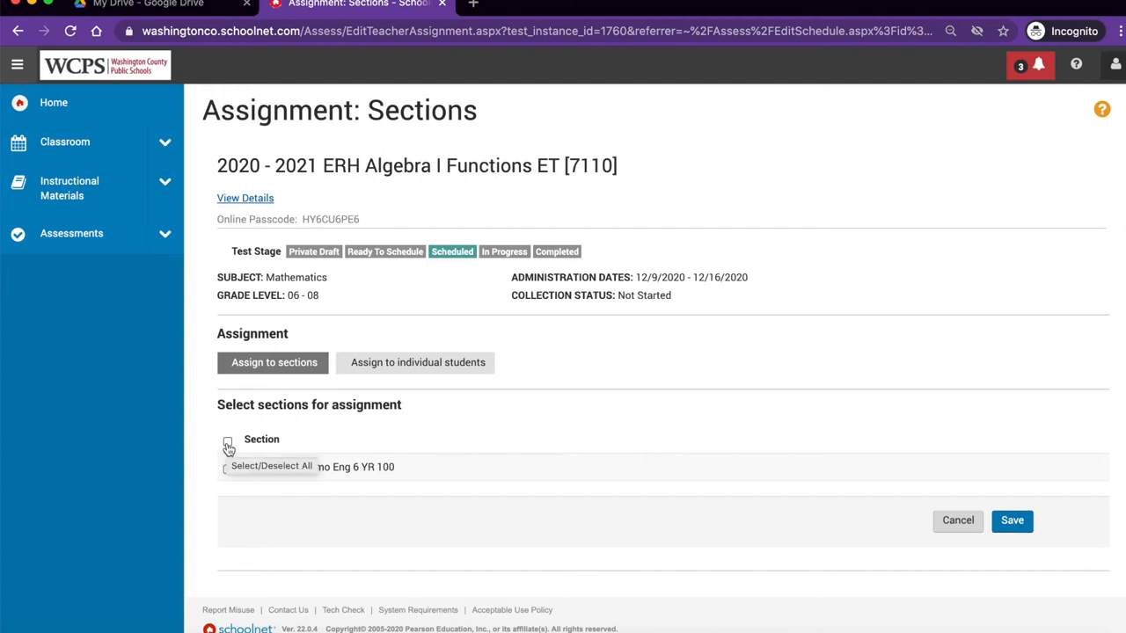
left_click(227, 440)
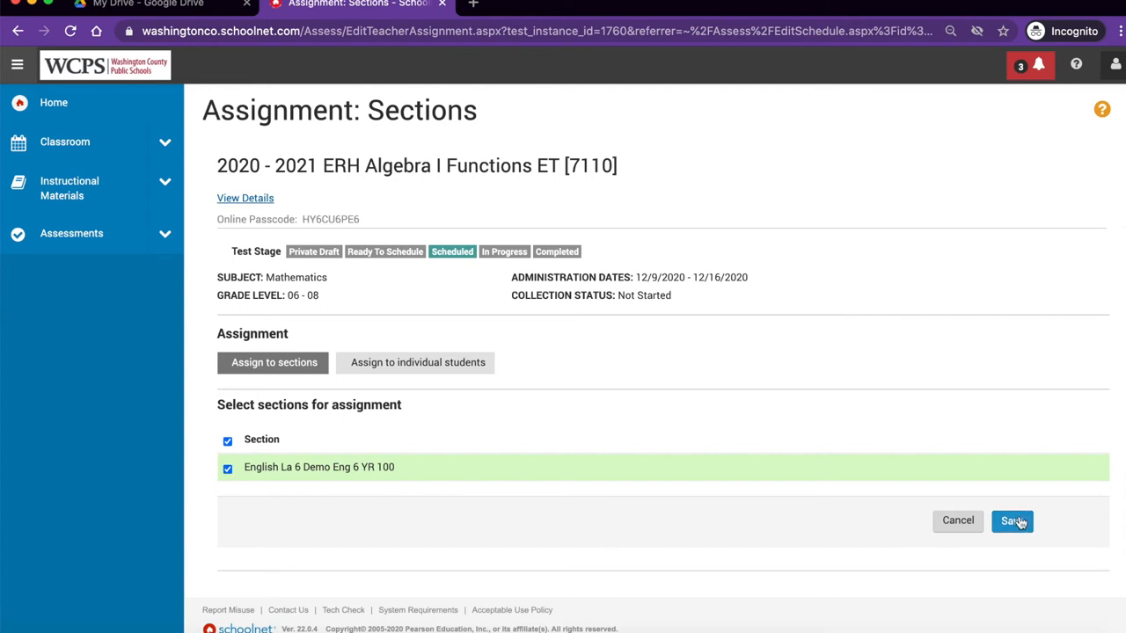
left_click(1012, 520)
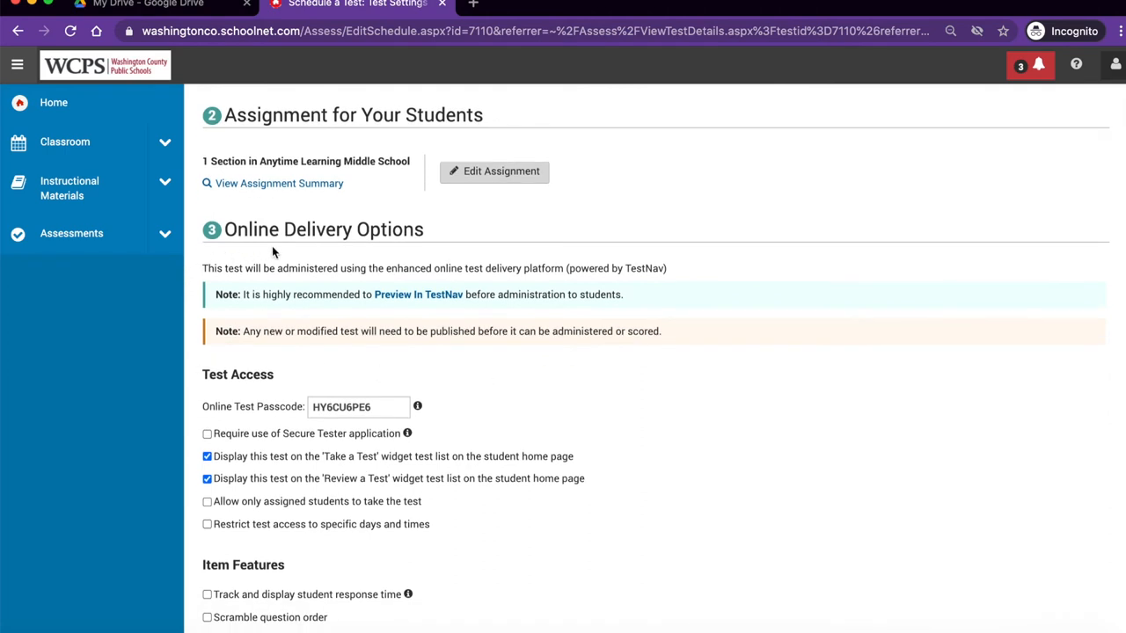
mouse_move(395, 249)
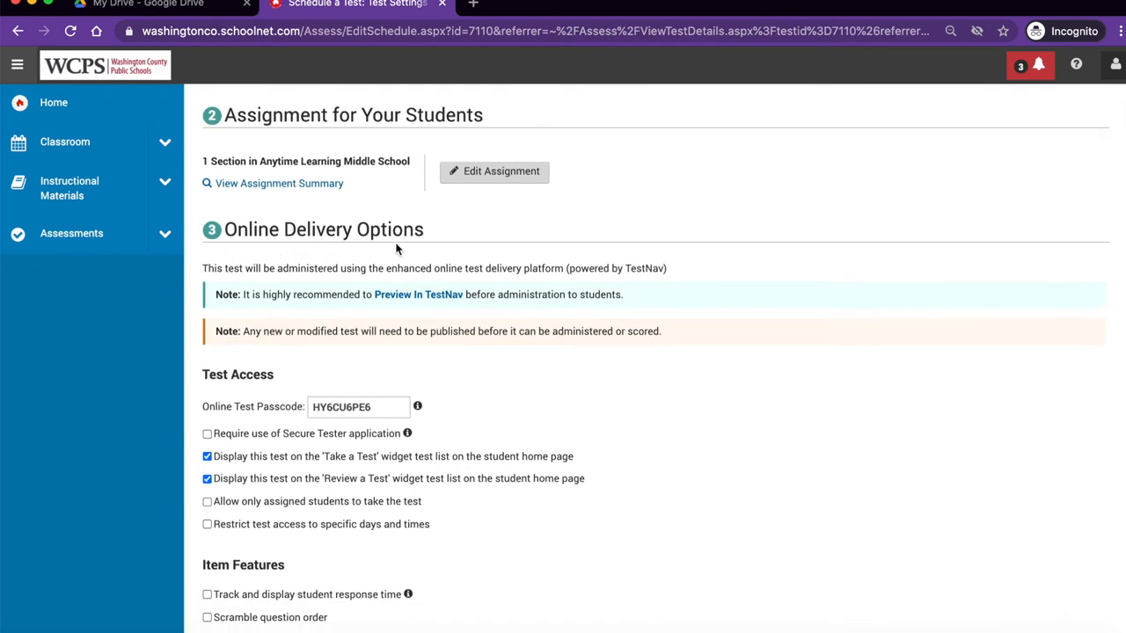
mouse_move(234, 343)
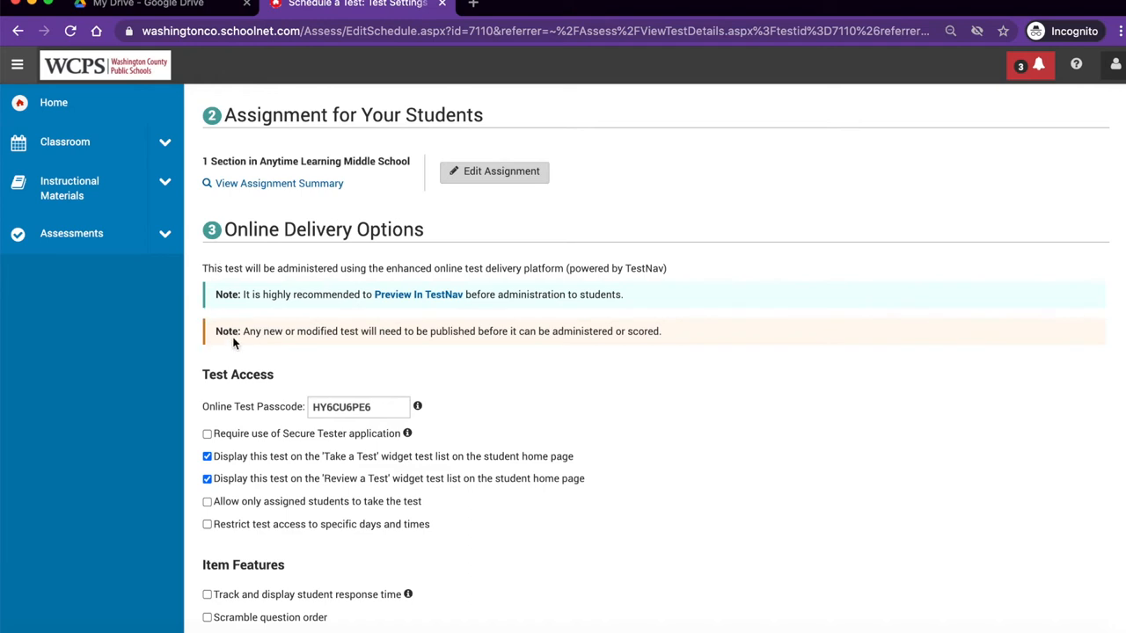
mouse_move(274, 310)
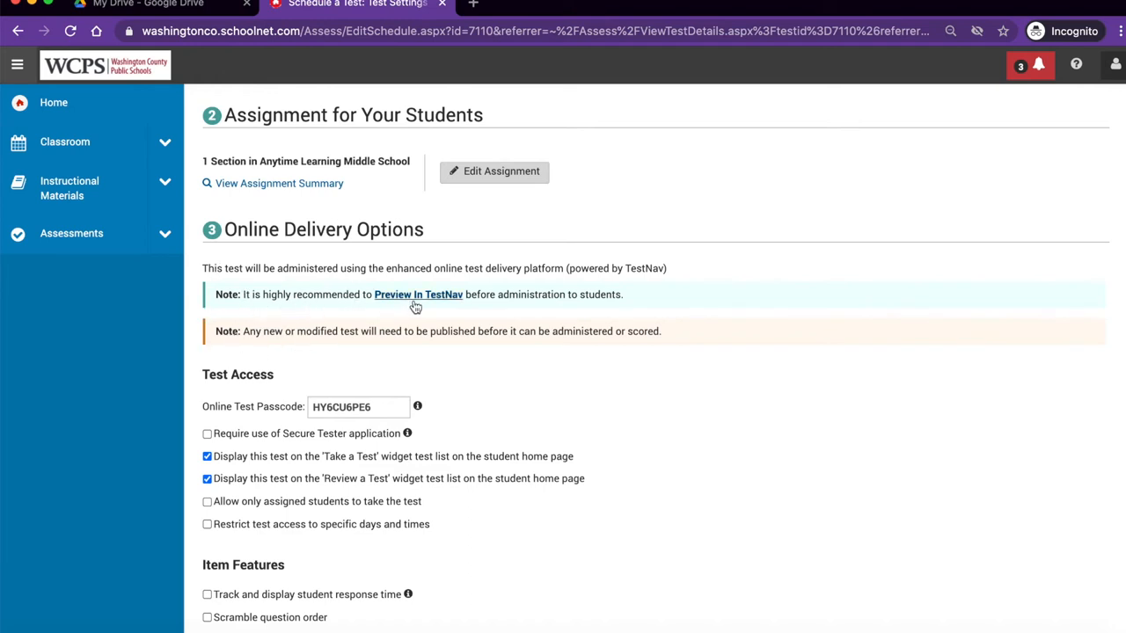
mouse_move(594, 308)
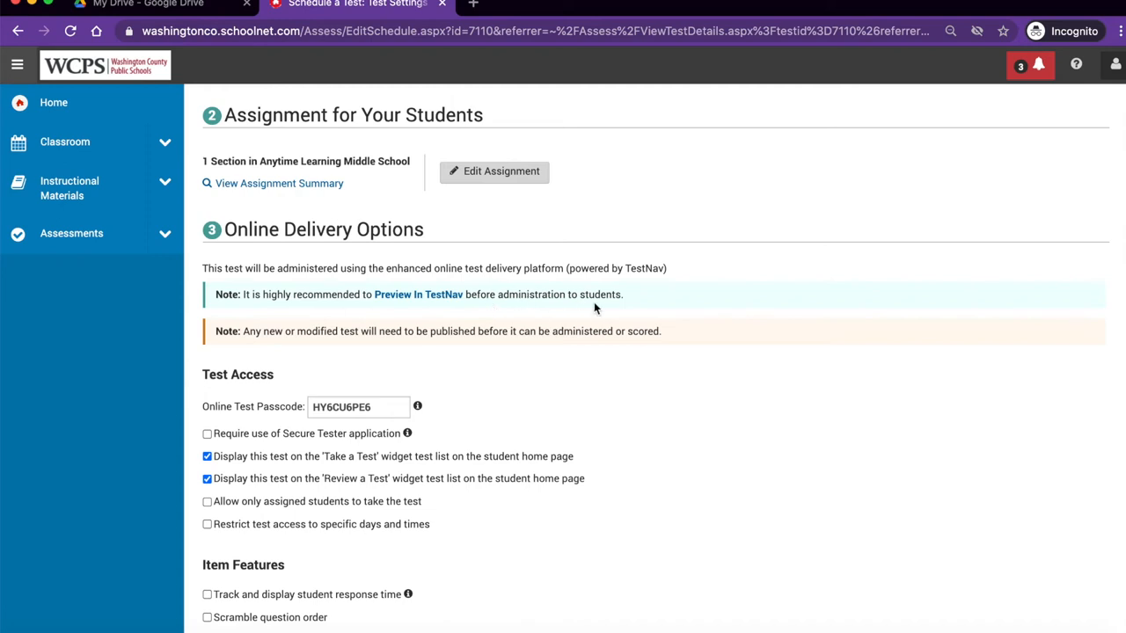
mouse_move(262, 344)
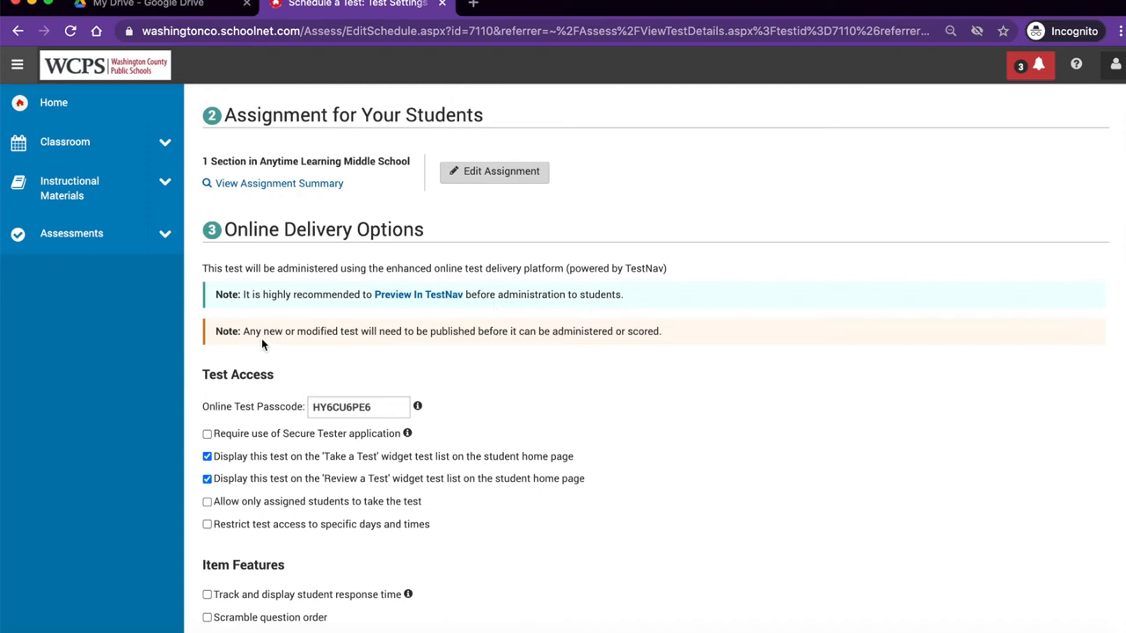
mouse_move(382, 345)
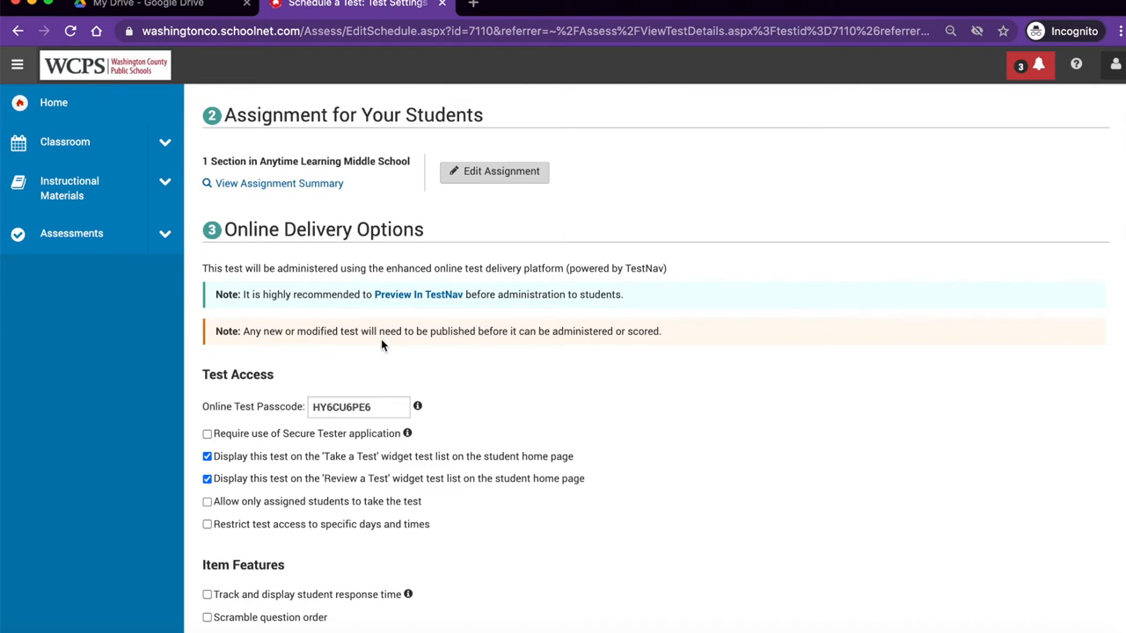
mouse_move(502, 349)
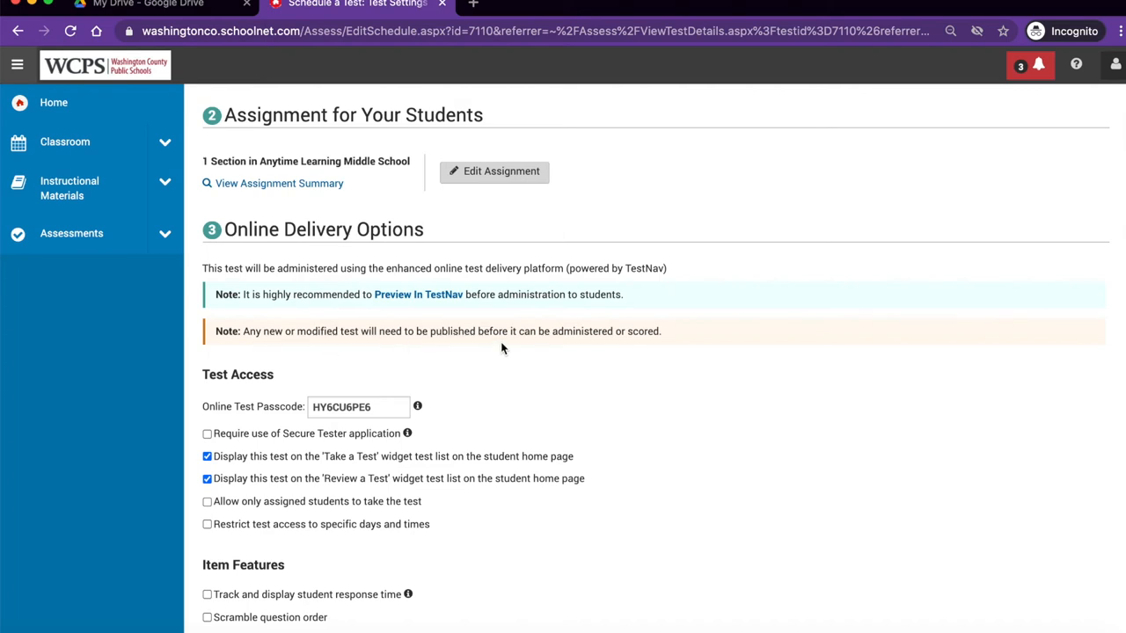
scroll("down", 3)
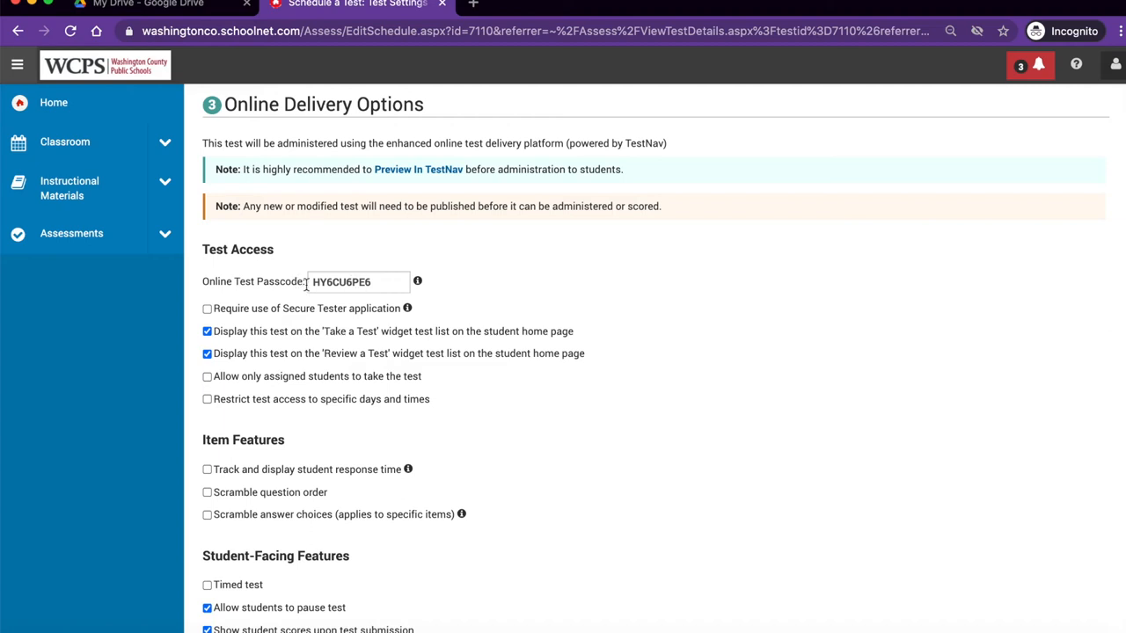
scroll("down", 3)
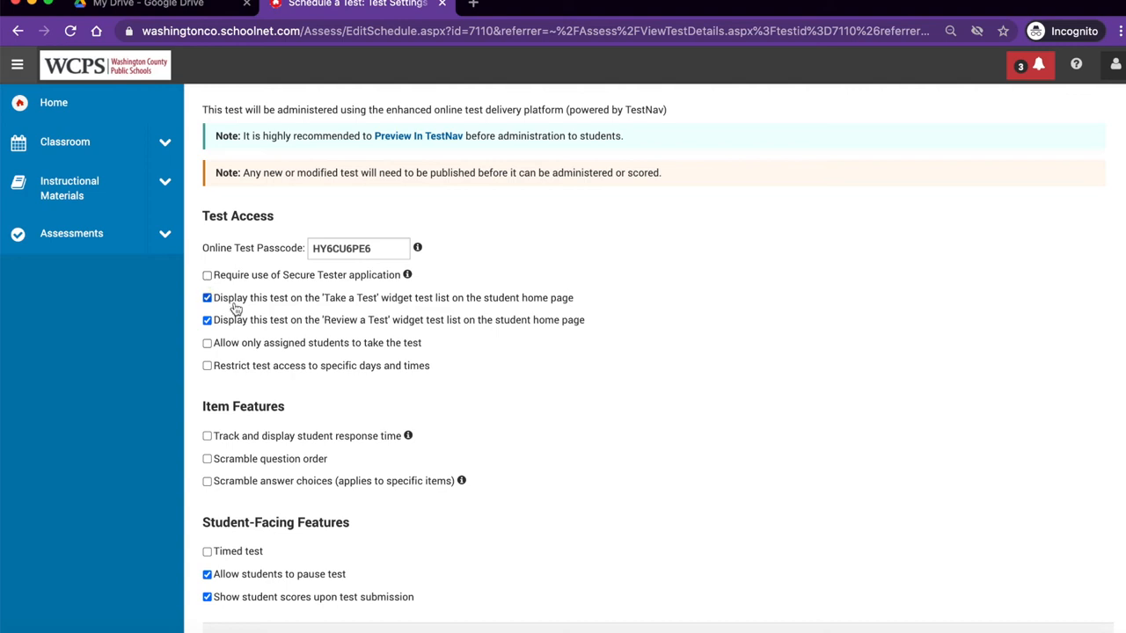
mouse_move(234, 308)
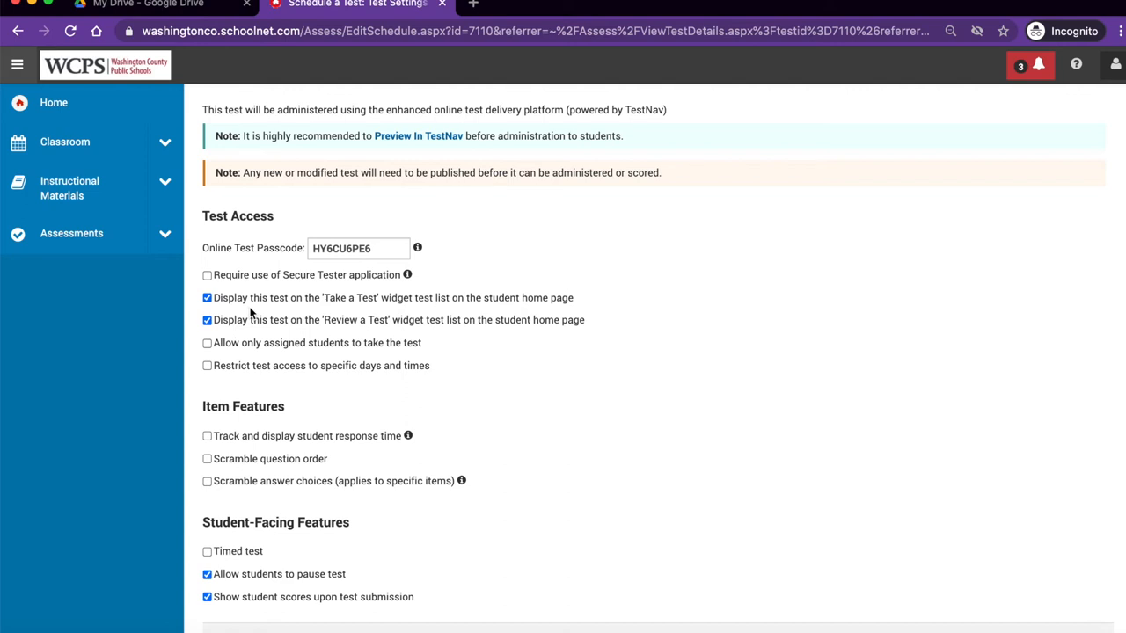
mouse_move(316, 310)
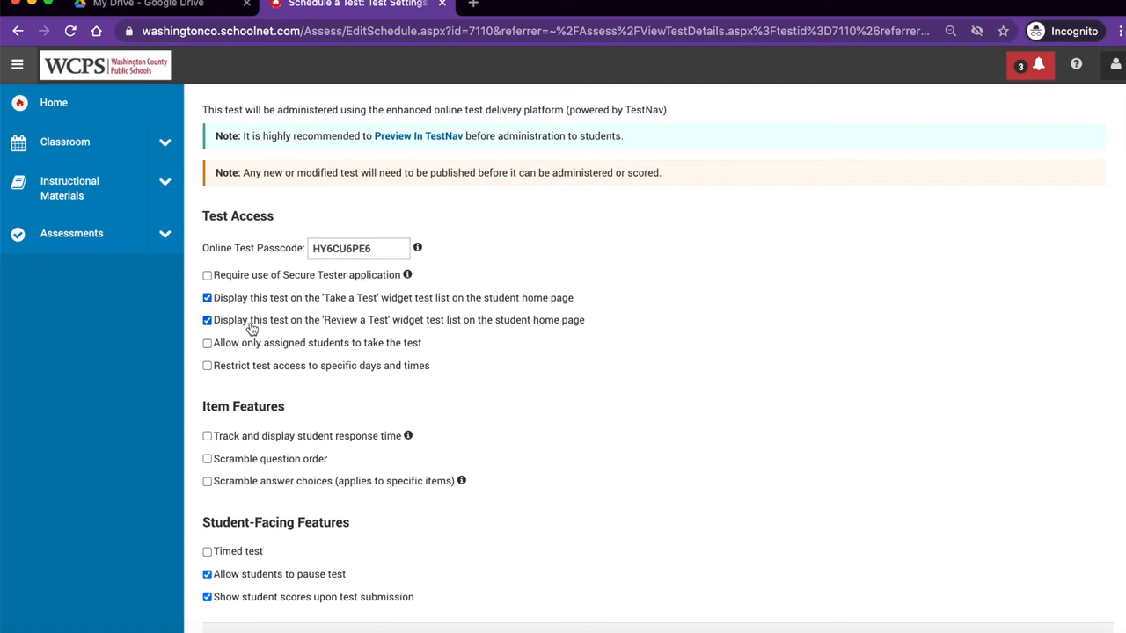
mouse_move(268, 331)
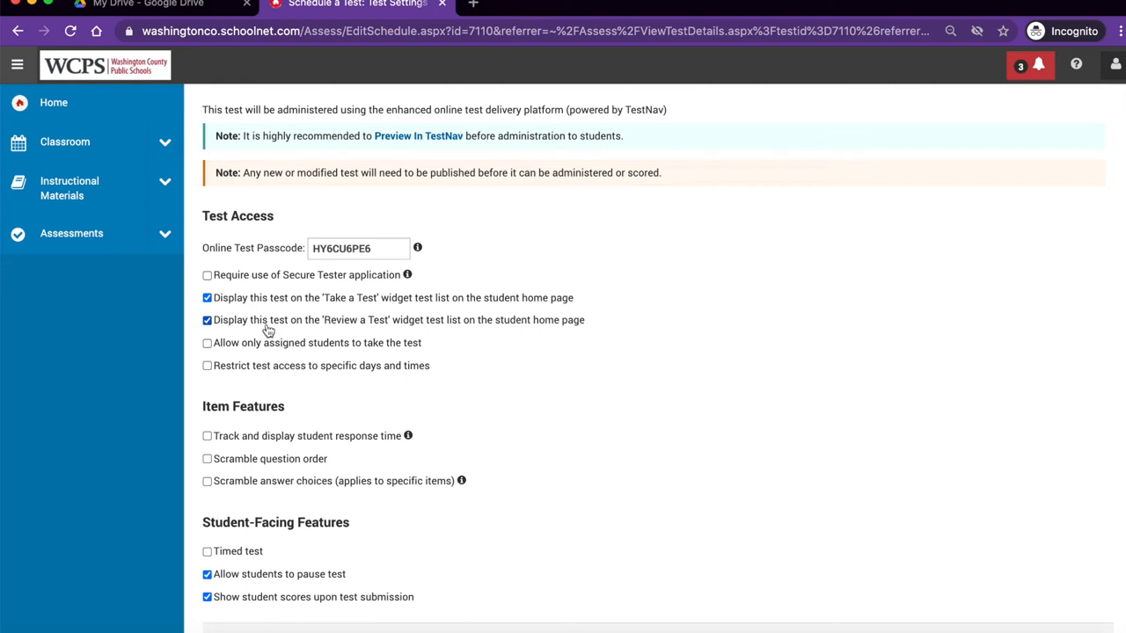
scroll("down", 3)
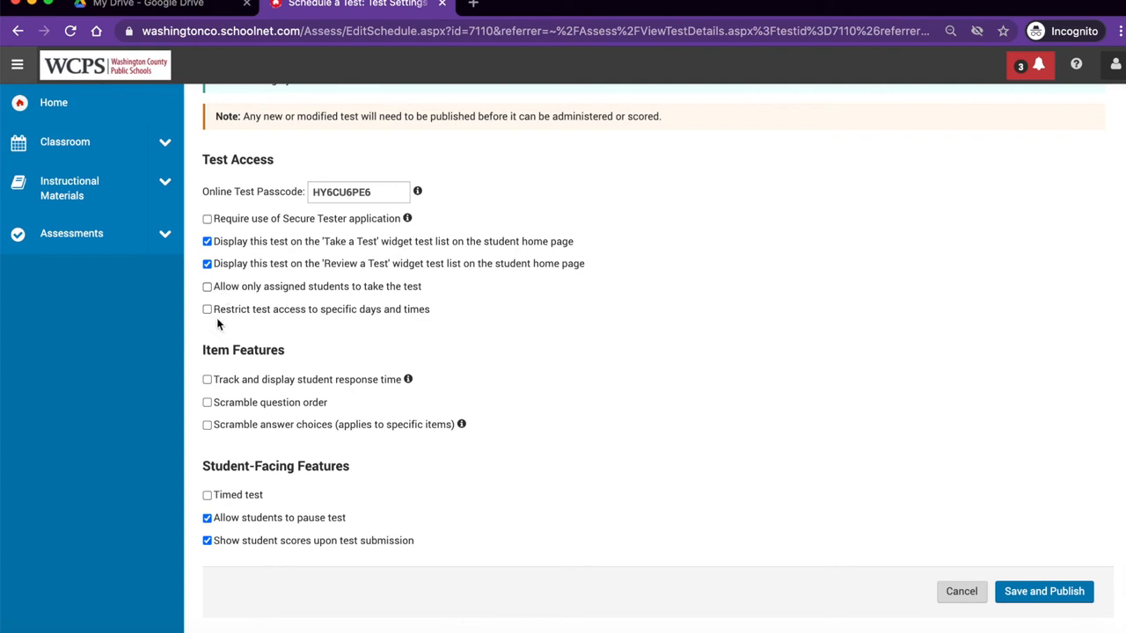
mouse_move(293, 319)
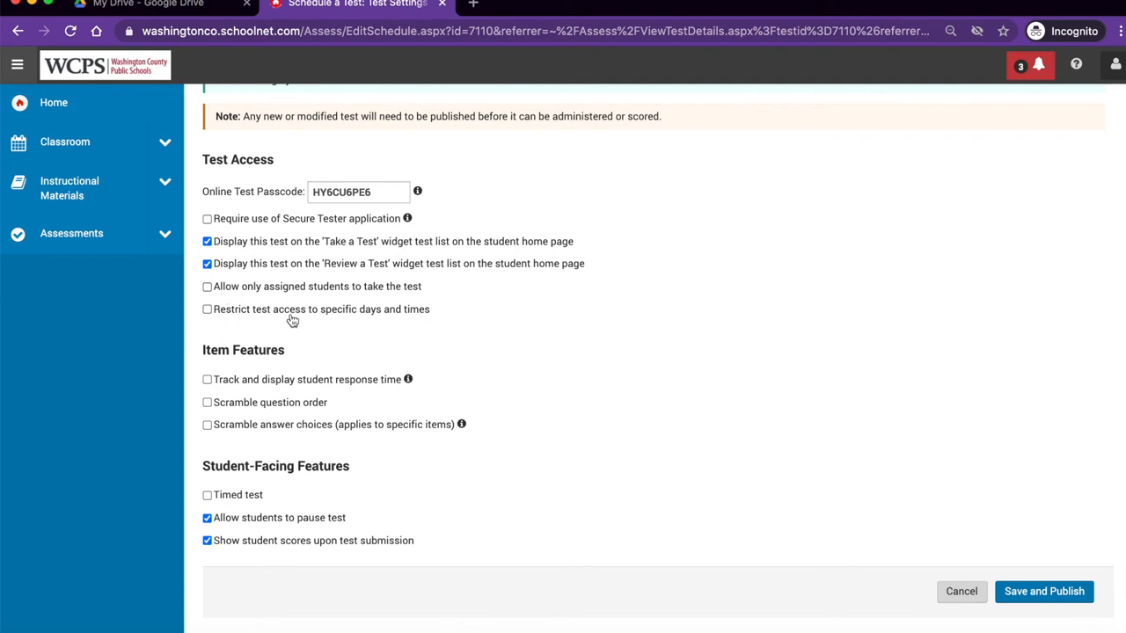
scroll("down", 3)
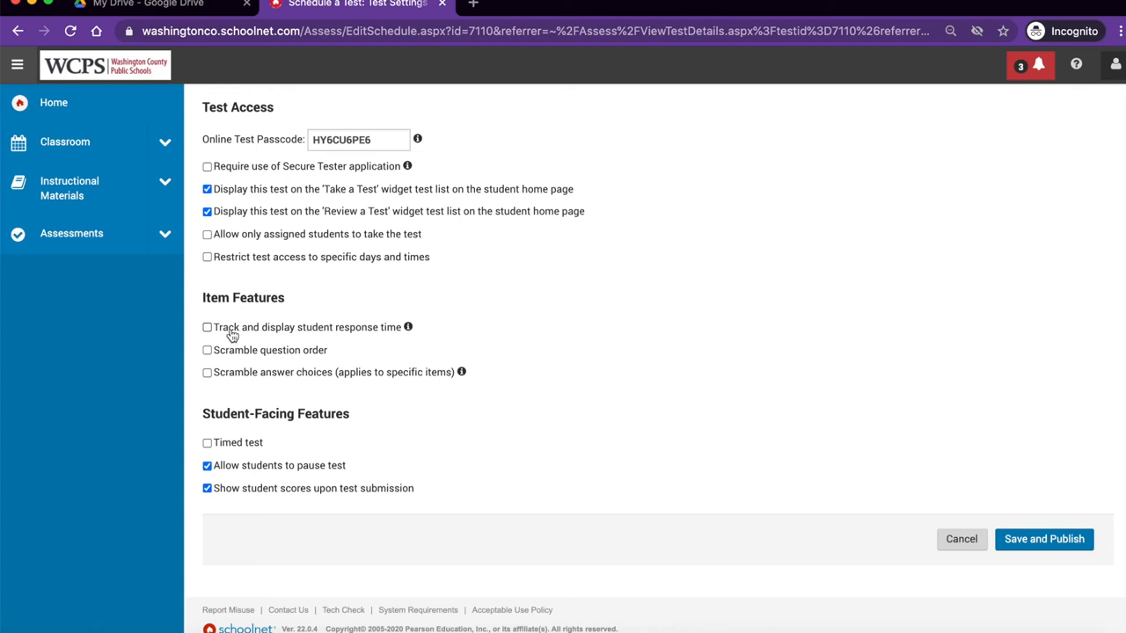
mouse_move(236, 352)
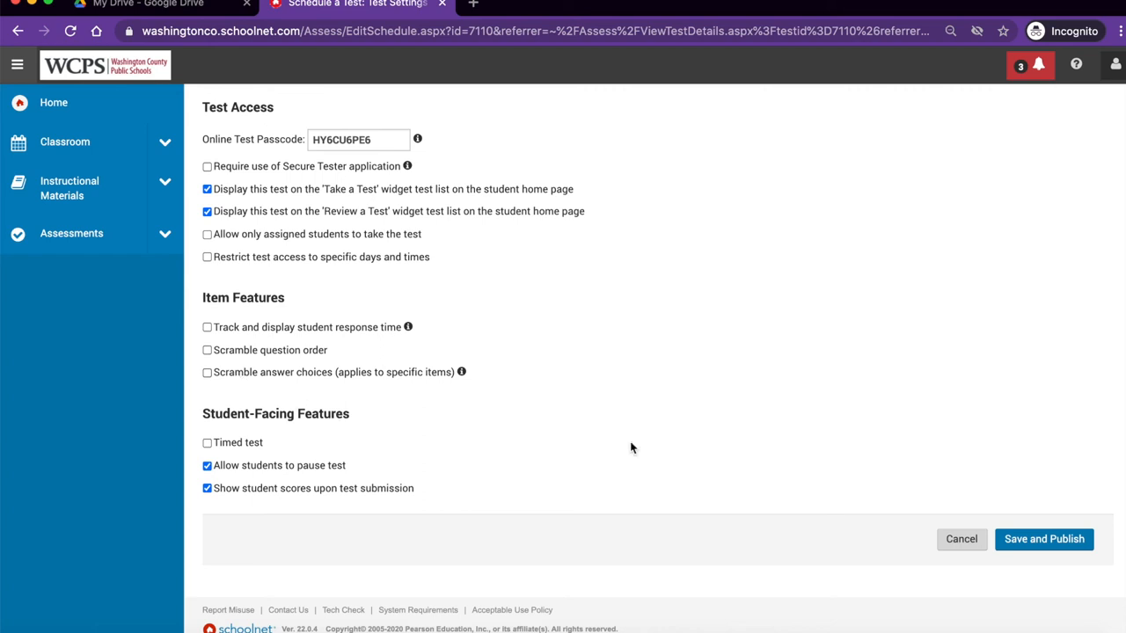
mouse_move(407, 327)
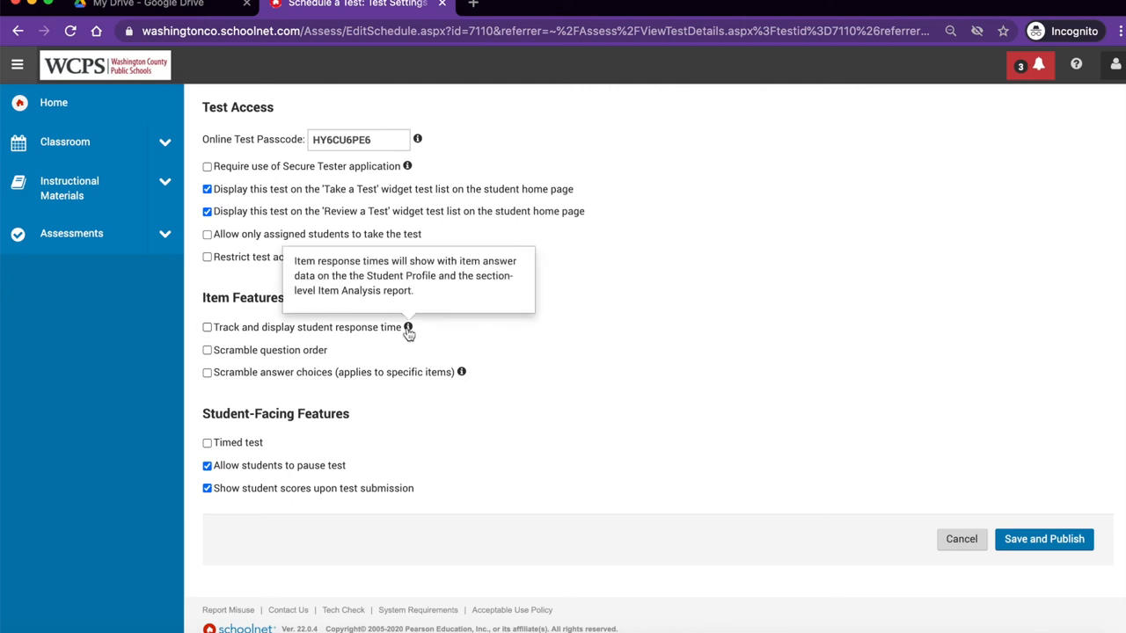
mouse_move(430, 359)
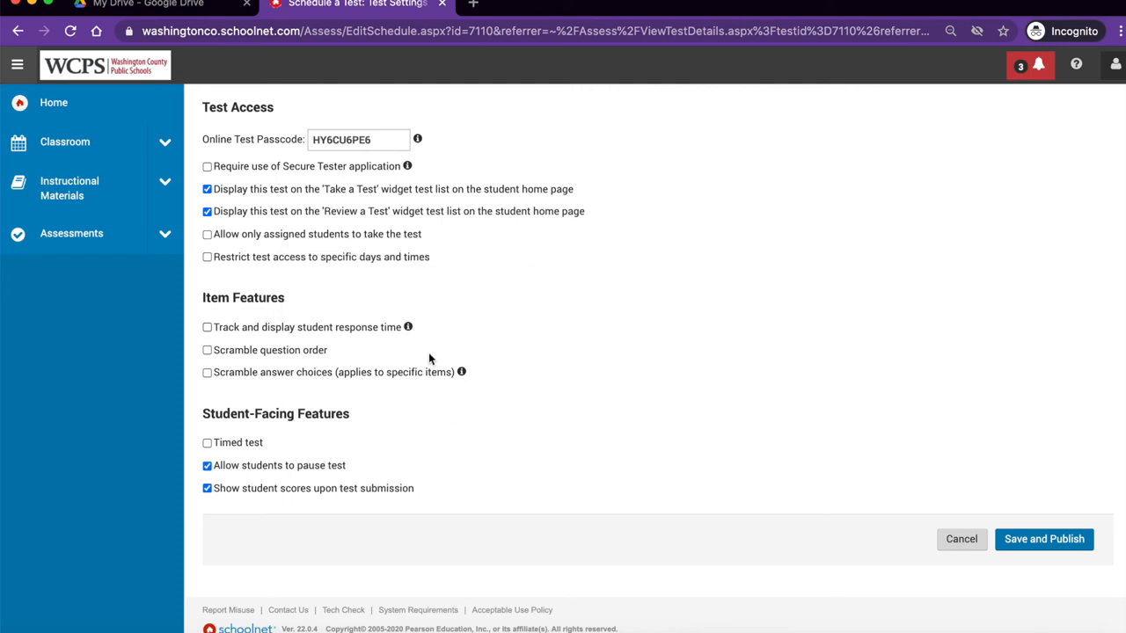
mouse_move(454, 427)
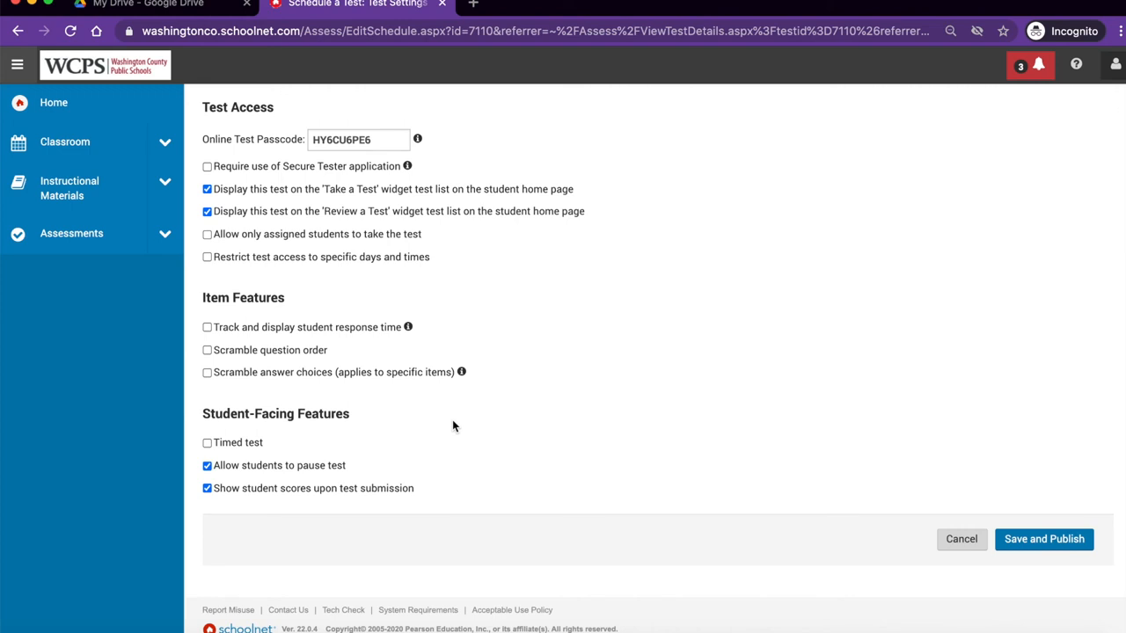
mouse_move(429, 498)
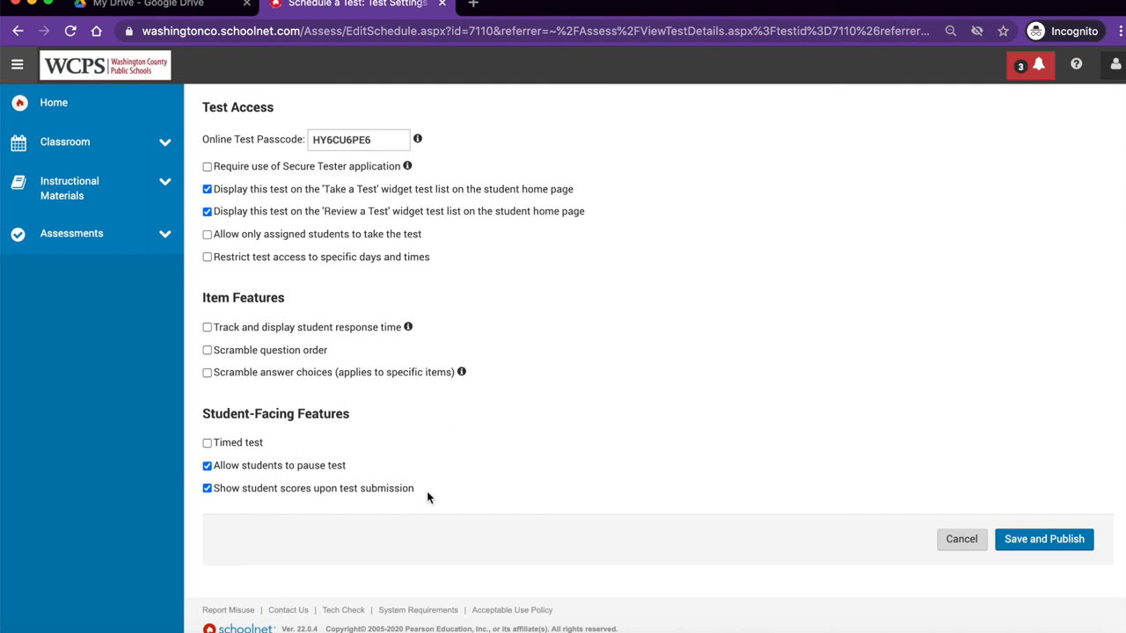
mouse_move(432, 475)
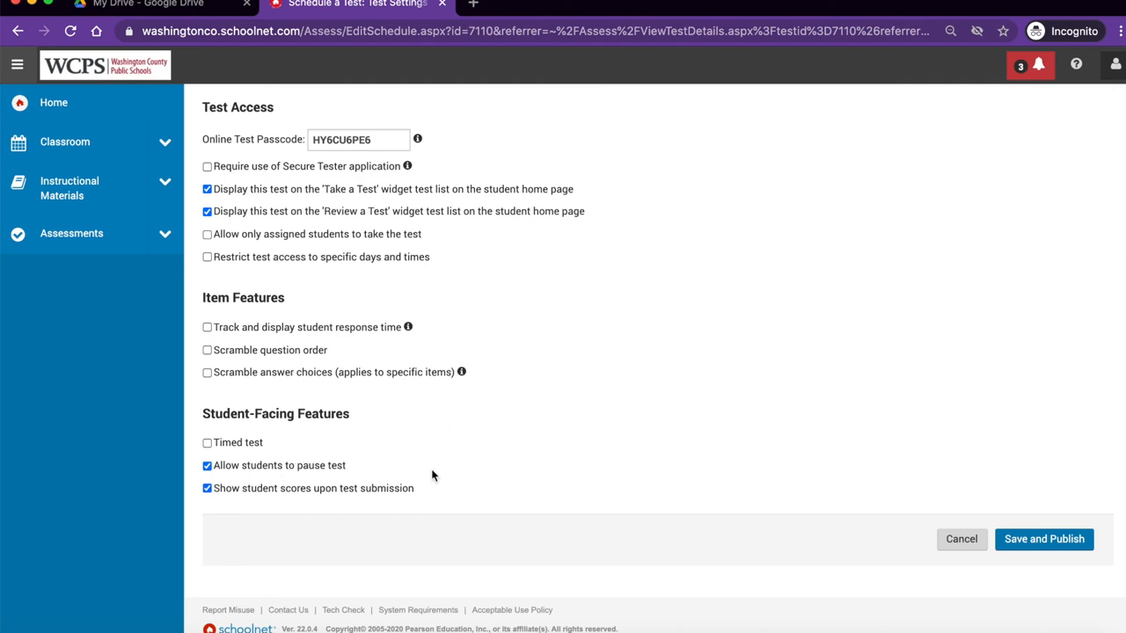
mouse_move(528, 464)
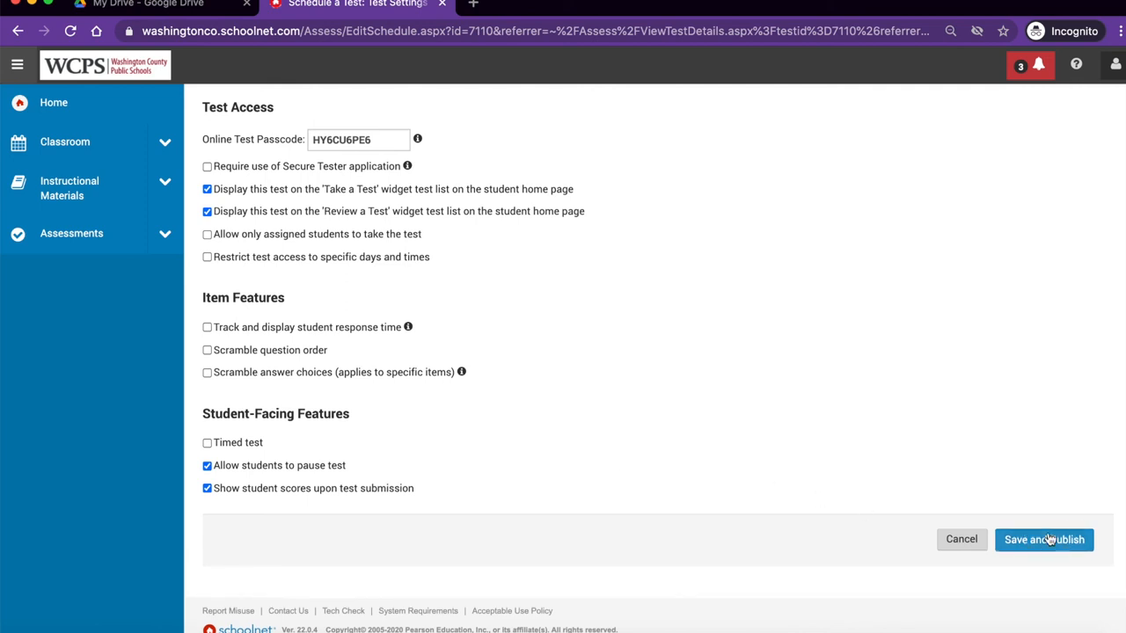
Save and publish the Algebra I Functions ET test to TestNav, showing Schedule Information
left_click(1043, 539)
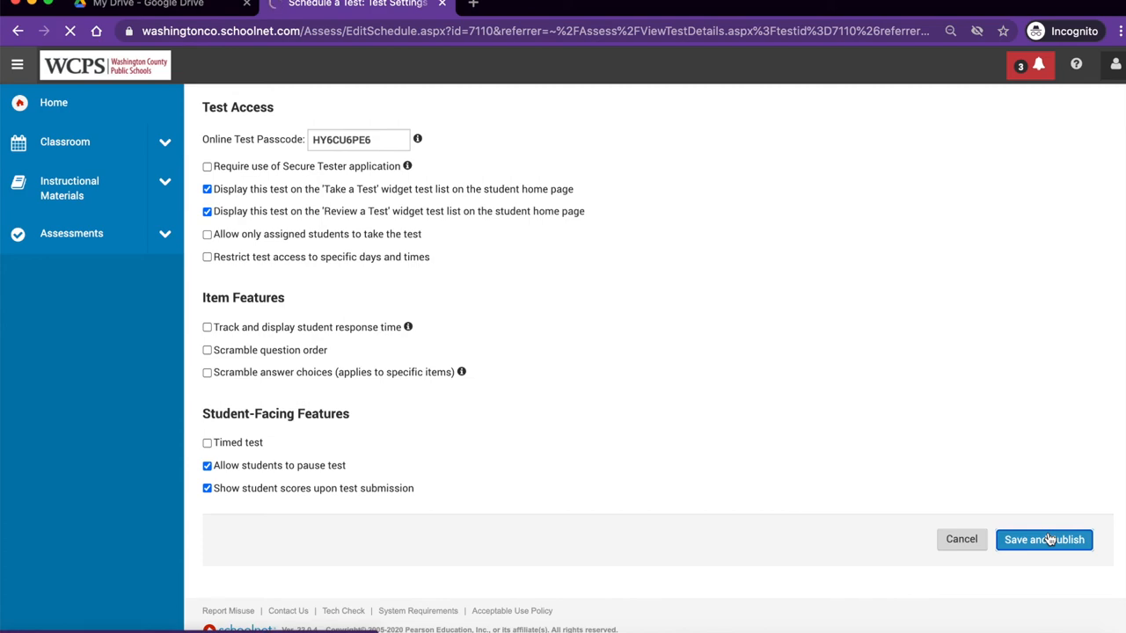
left_click(1044, 539)
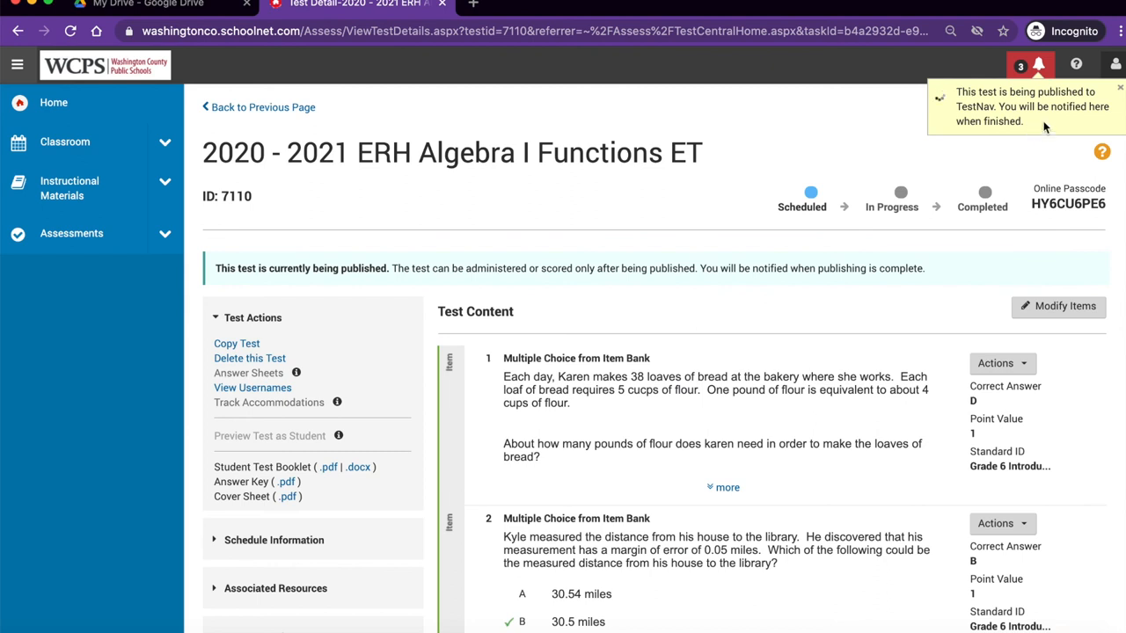
mouse_move(1044, 122)
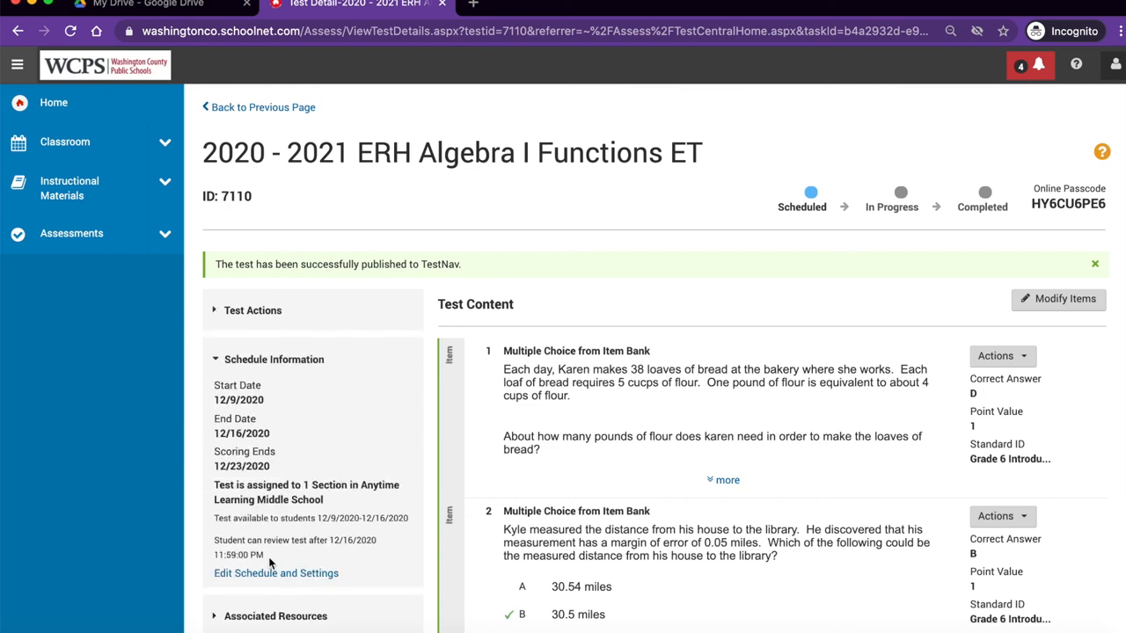
mouse_move(276, 572)
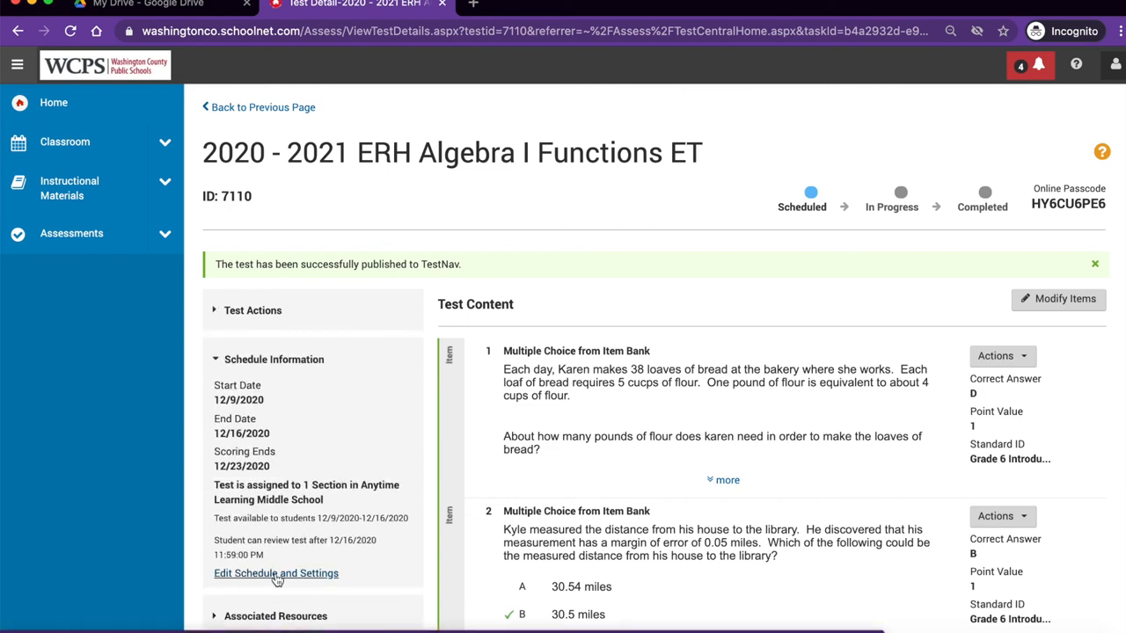